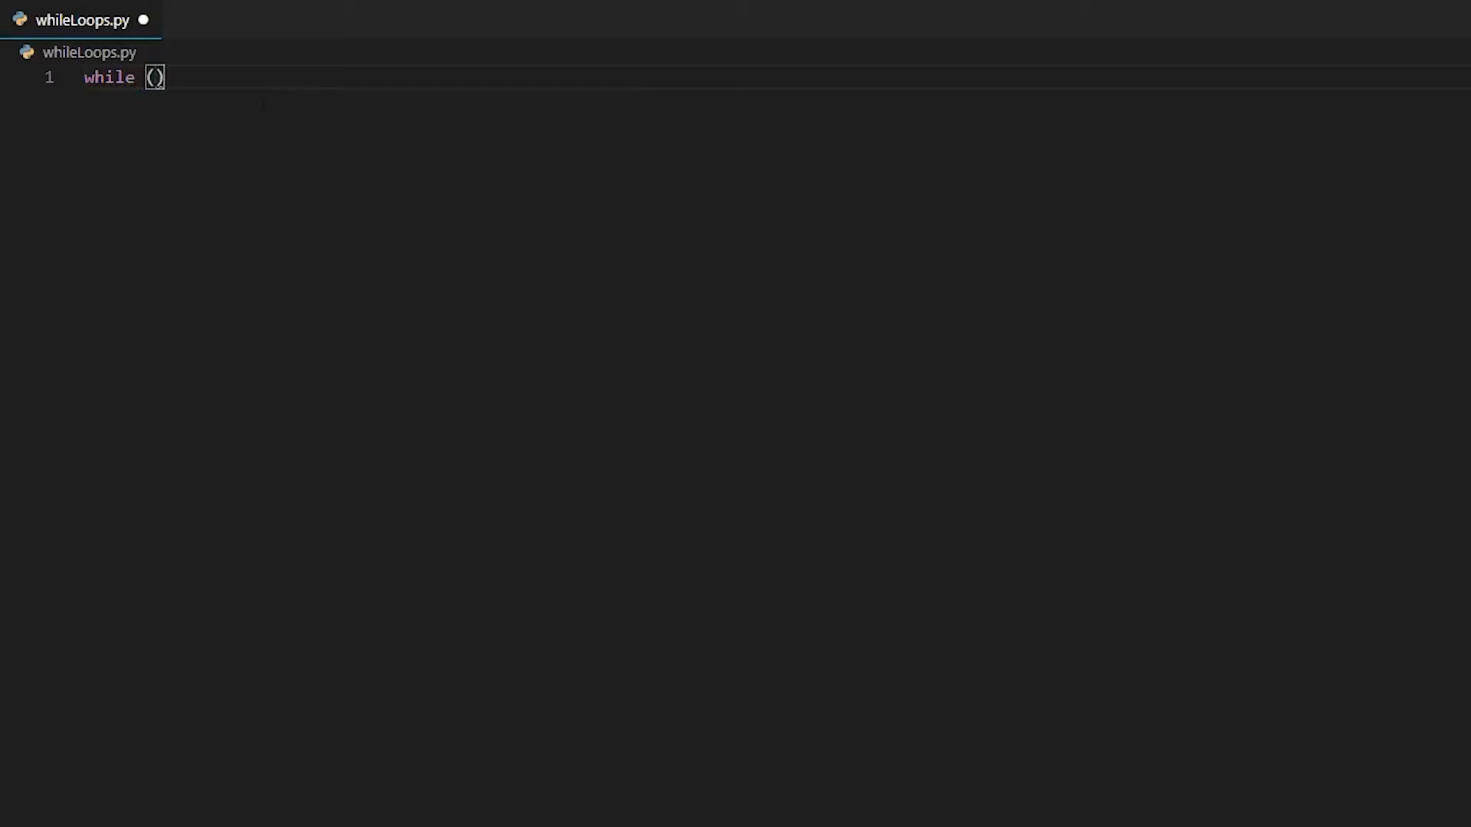
Step: Initialise count = 0 above a loop headed while (count < 10):
text(:)
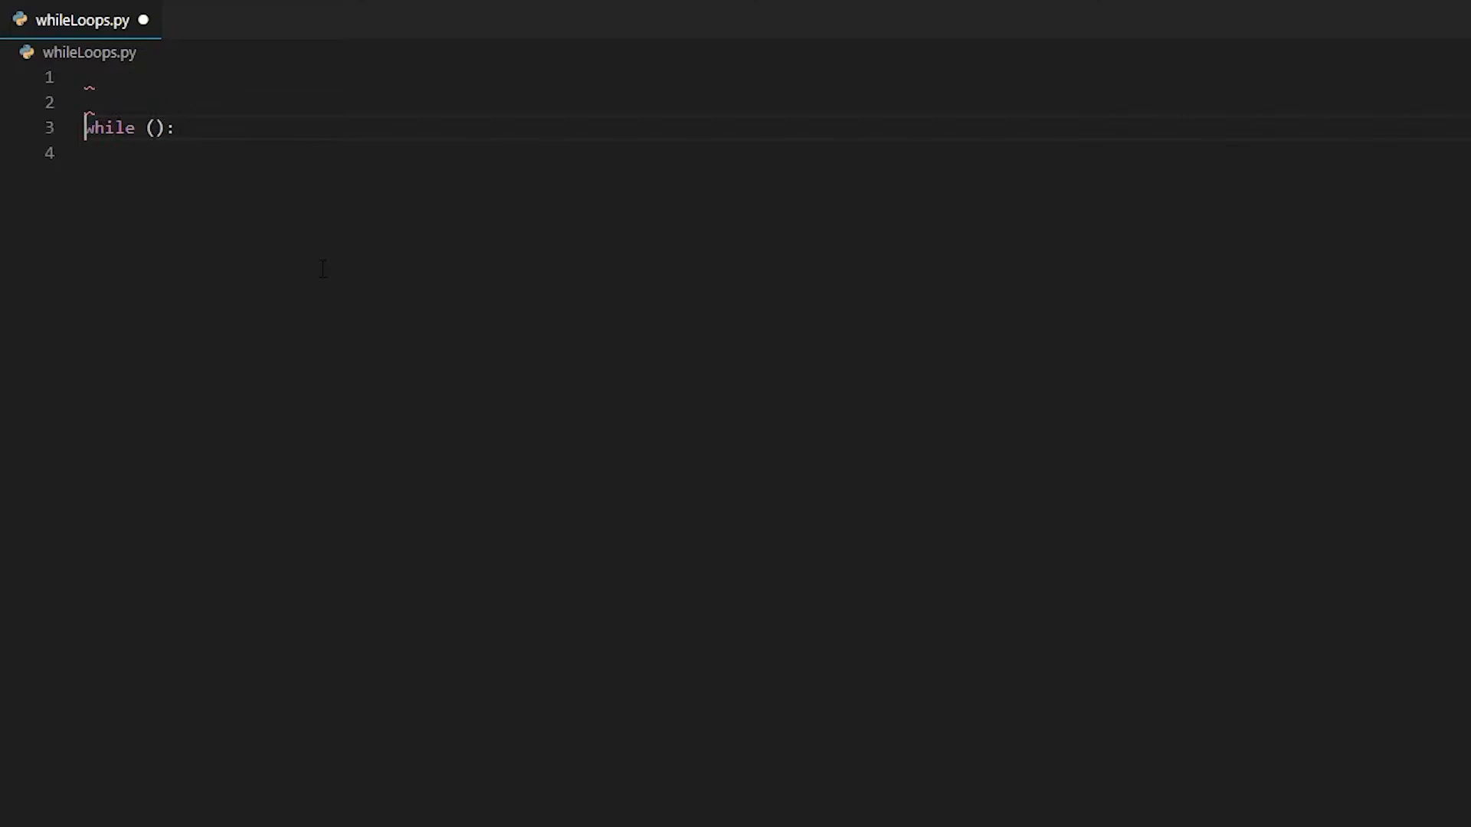
key(Enter)
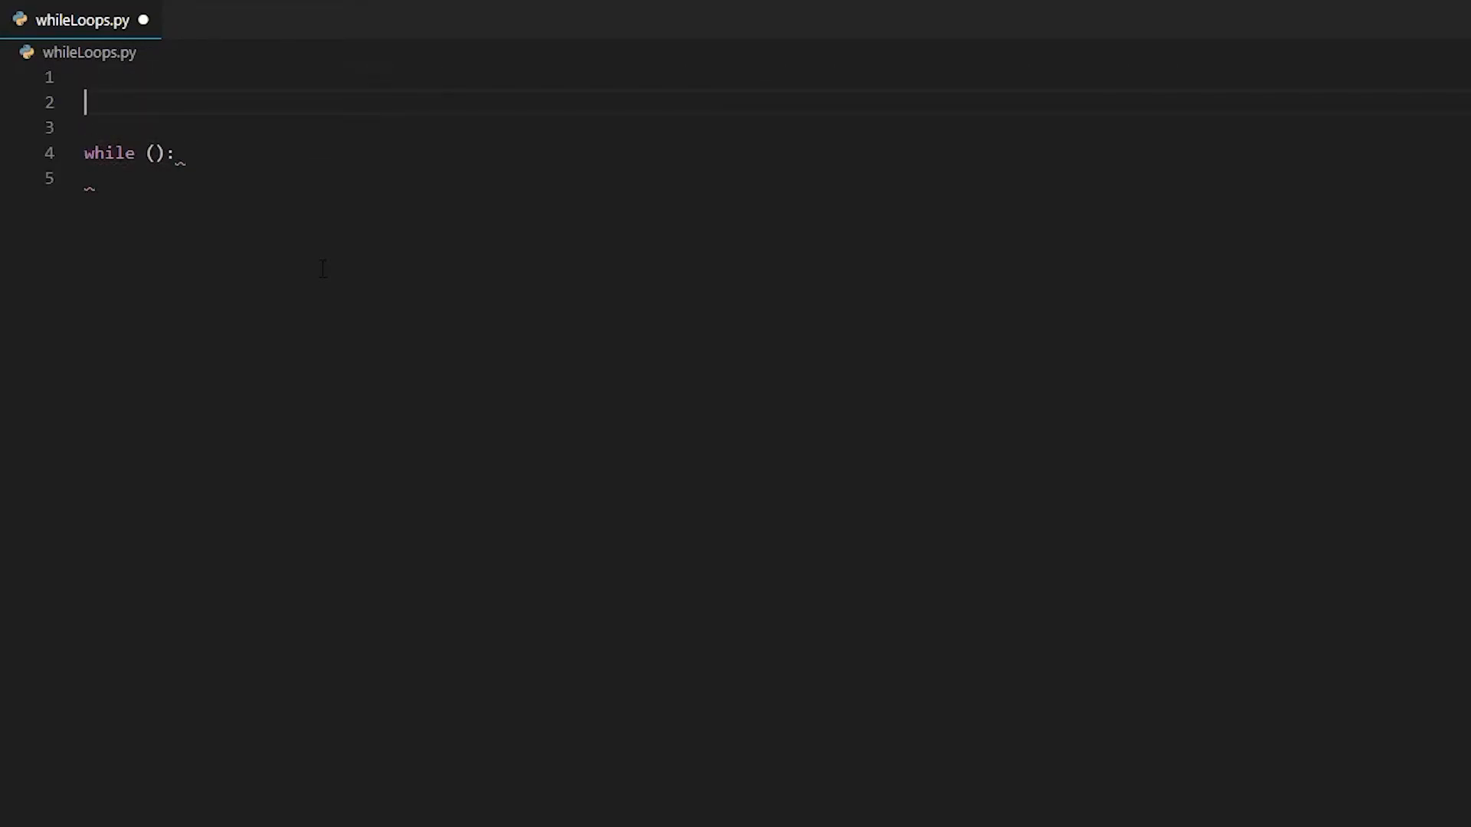
text(cou)
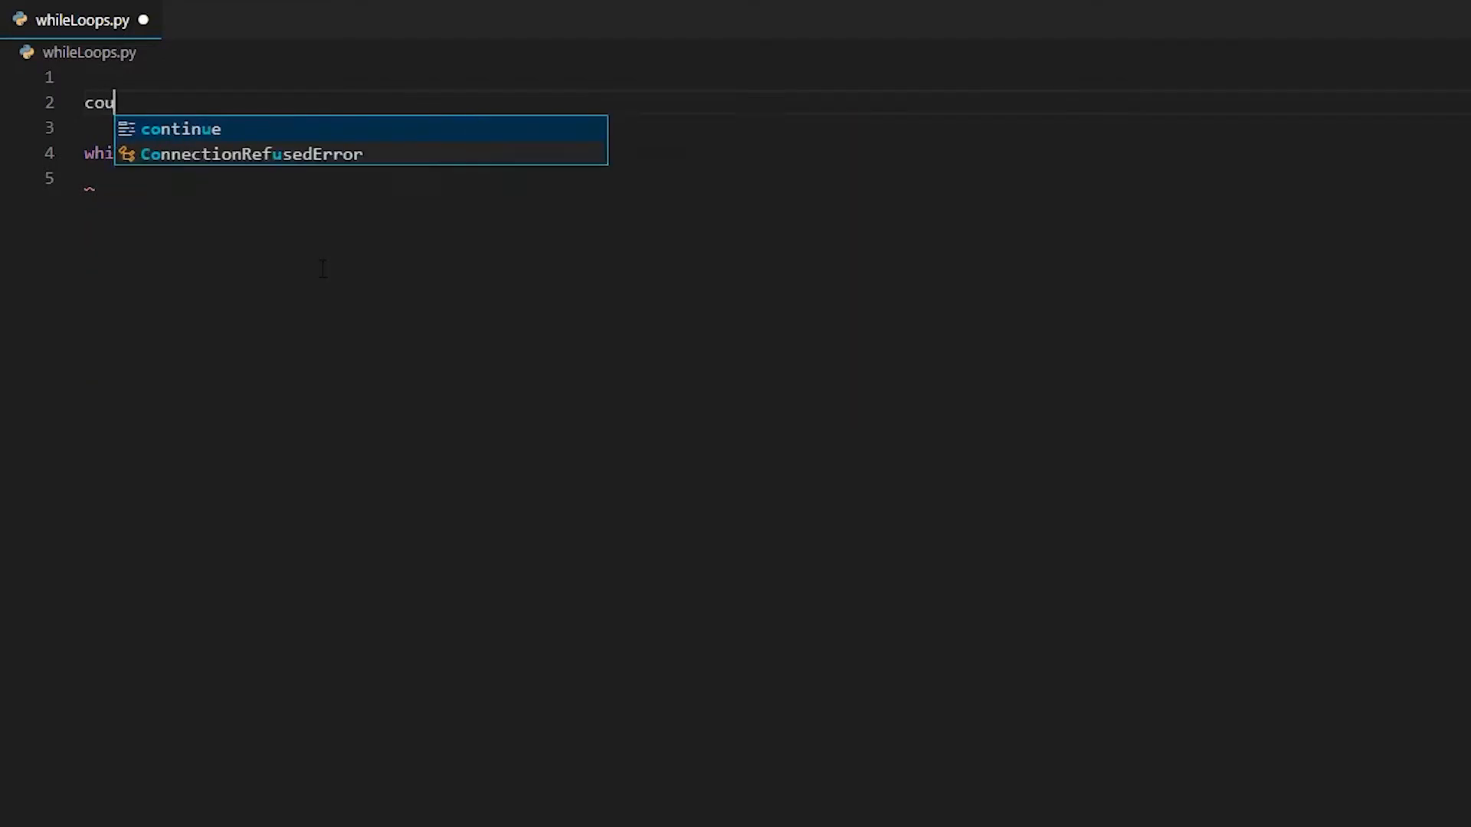
text(nt)
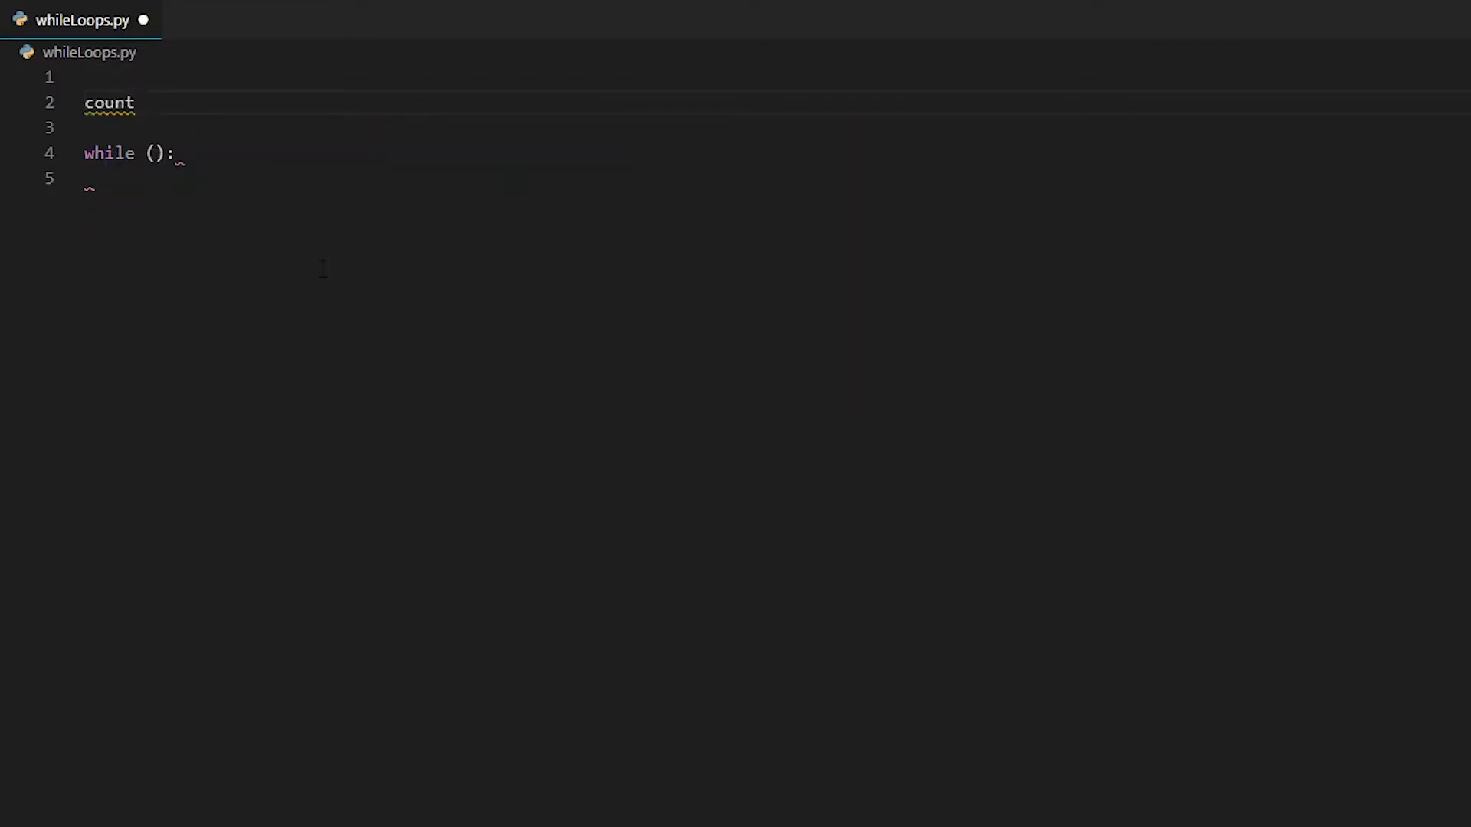
text(= 0)
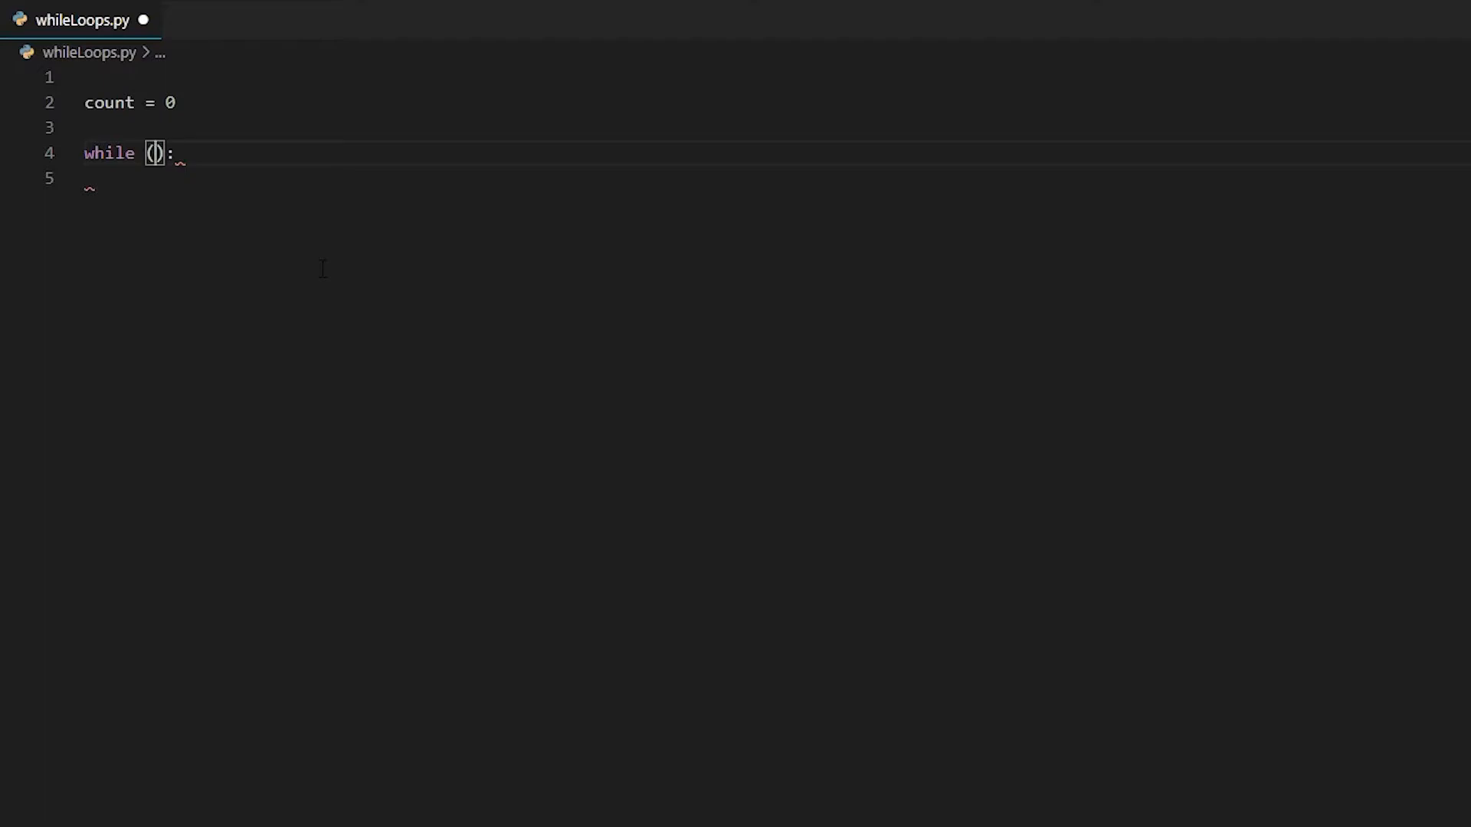
text(count)
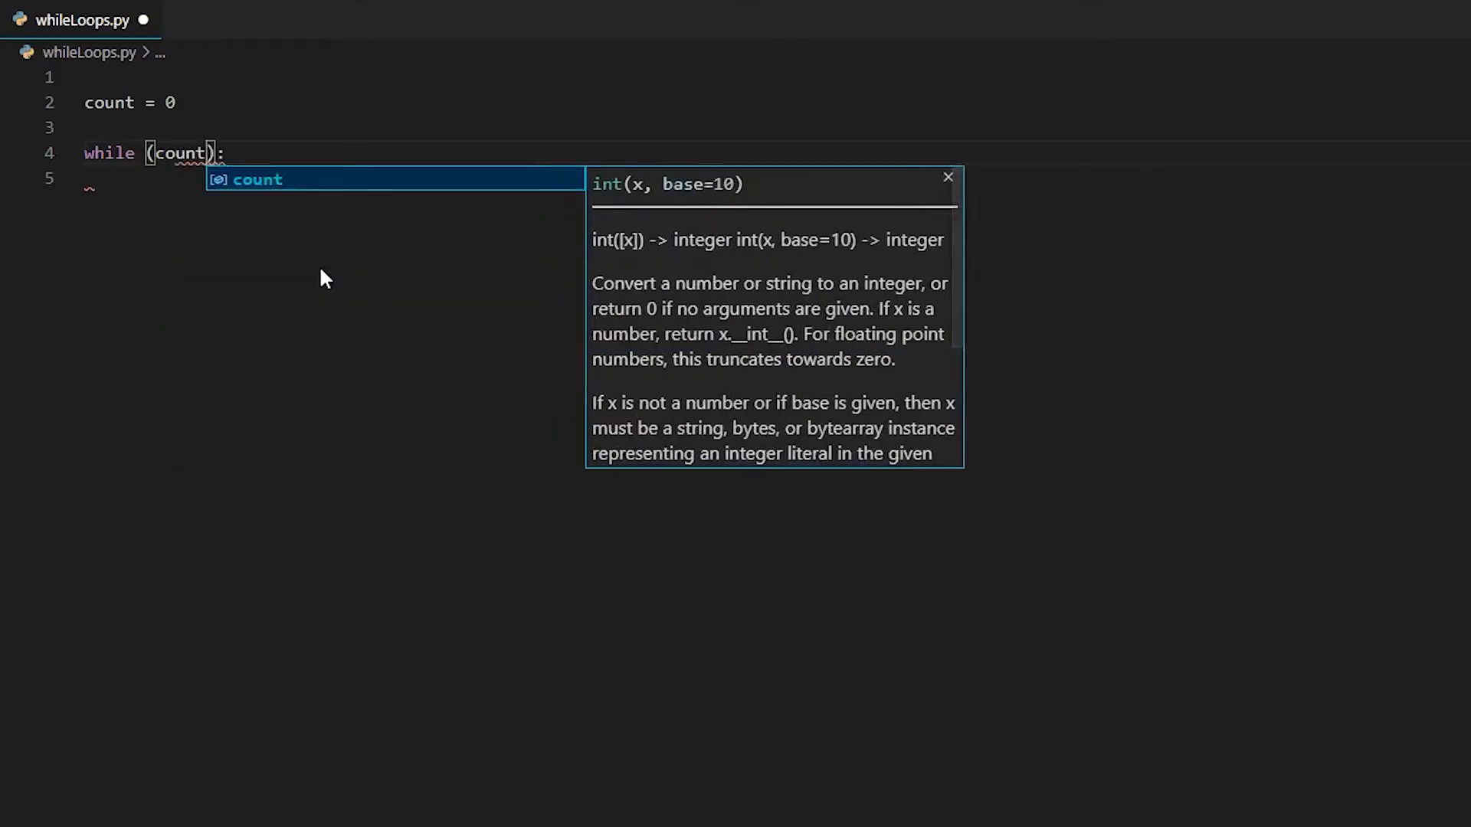
text(<)
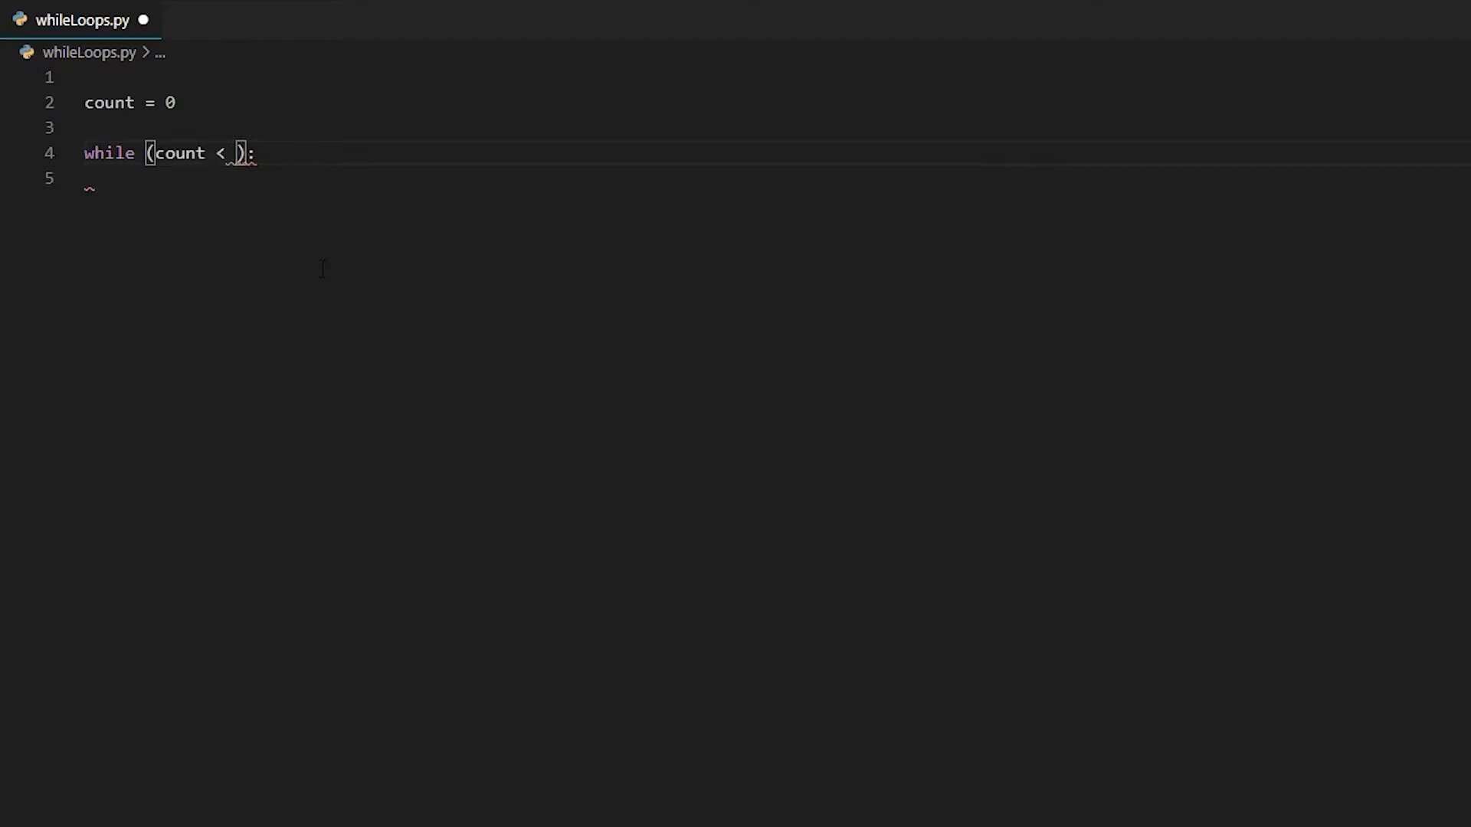
text(10)
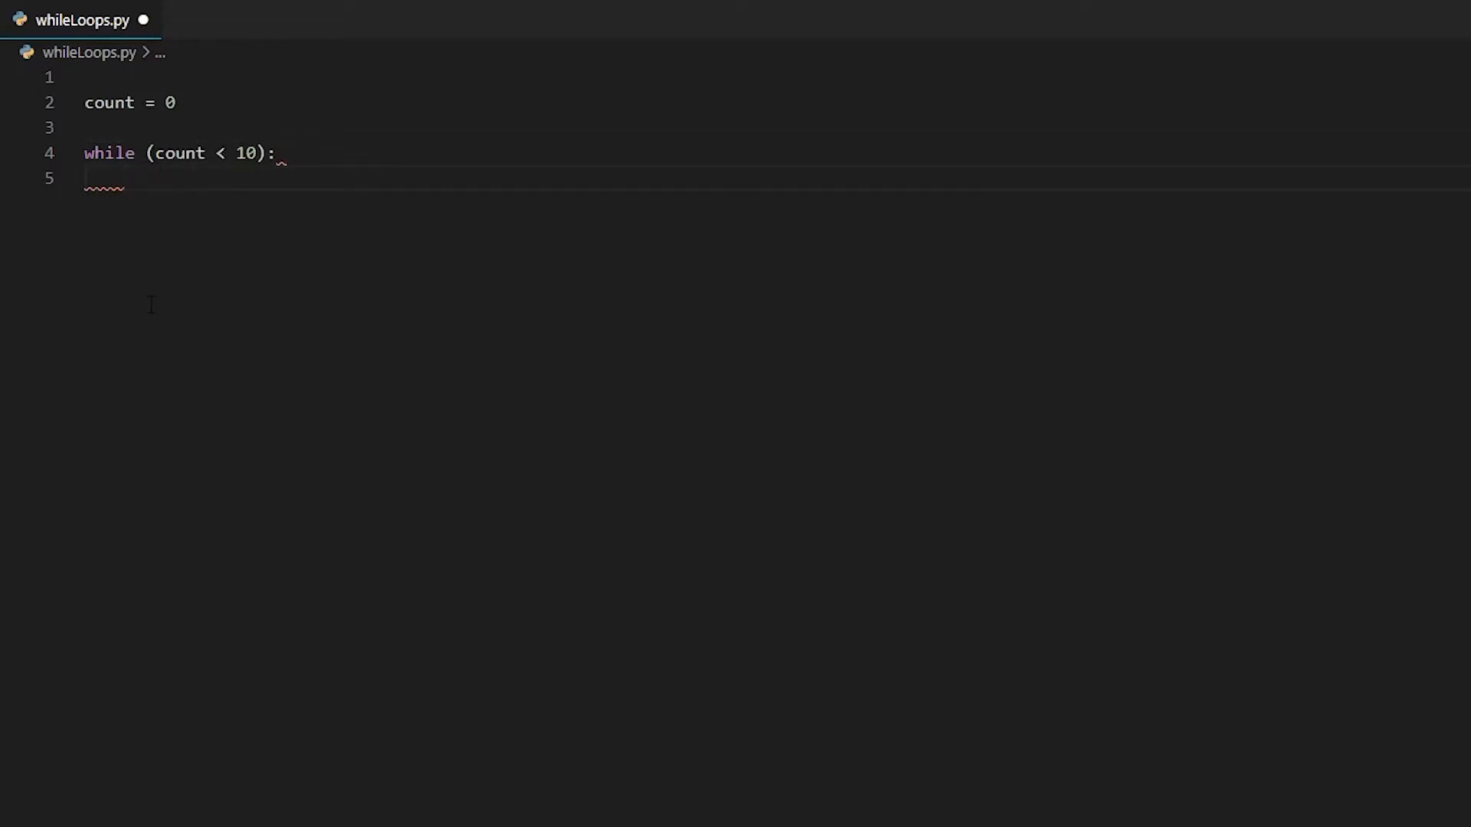
Step: Give the loop body print(count) and count += 1, then move past it
text(print)
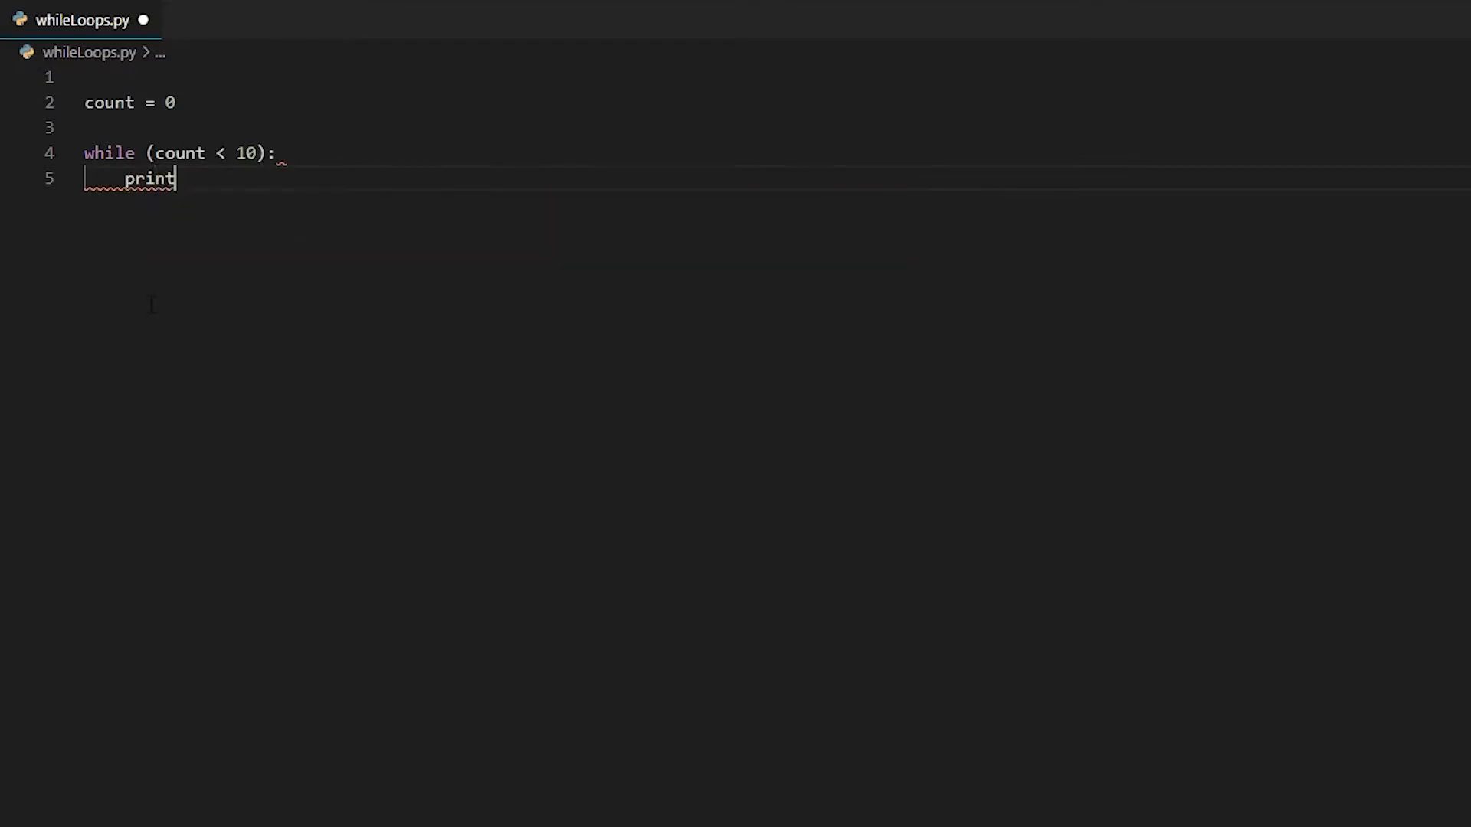
text((count)
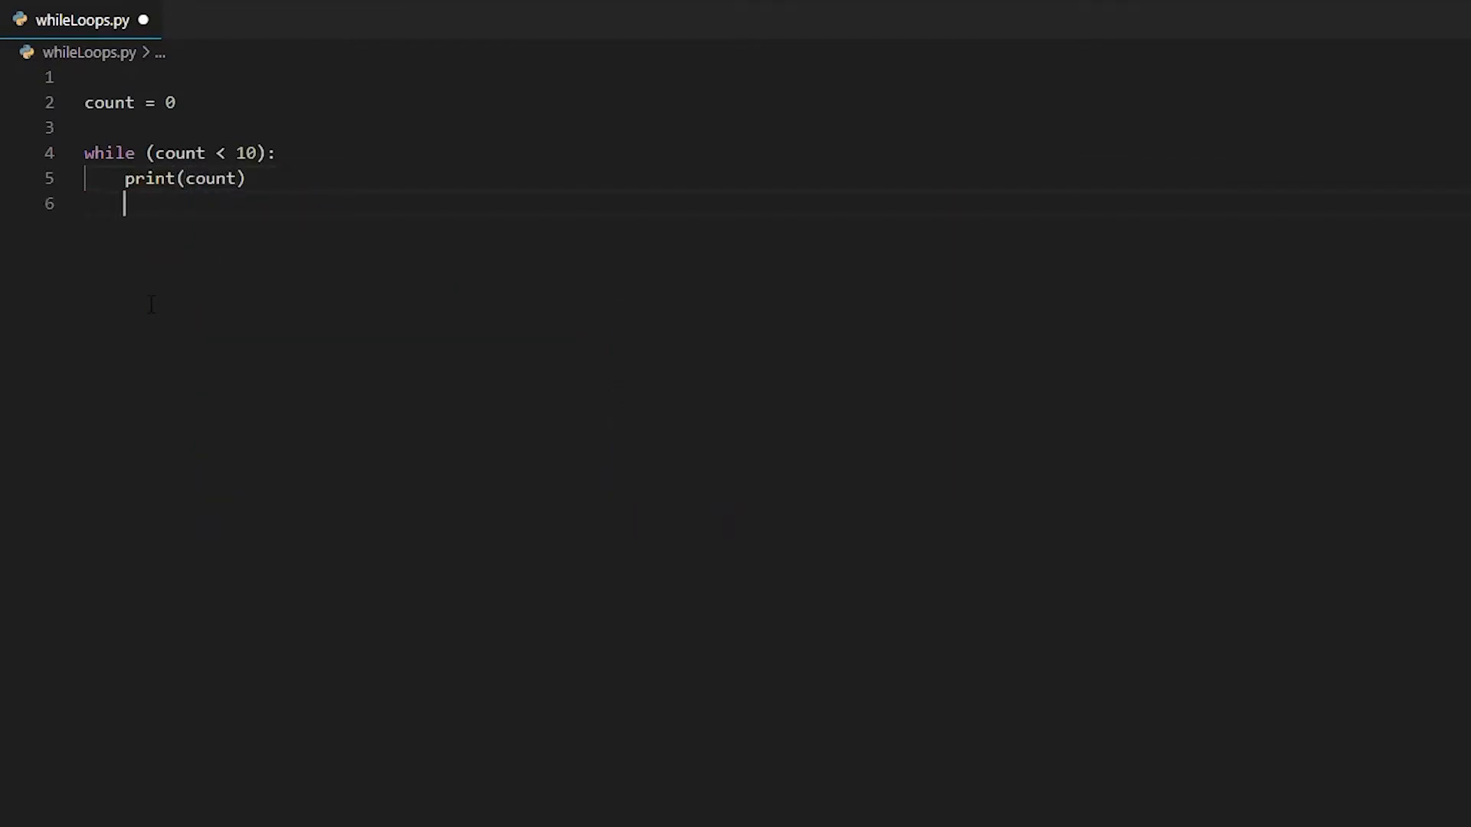
text(c)
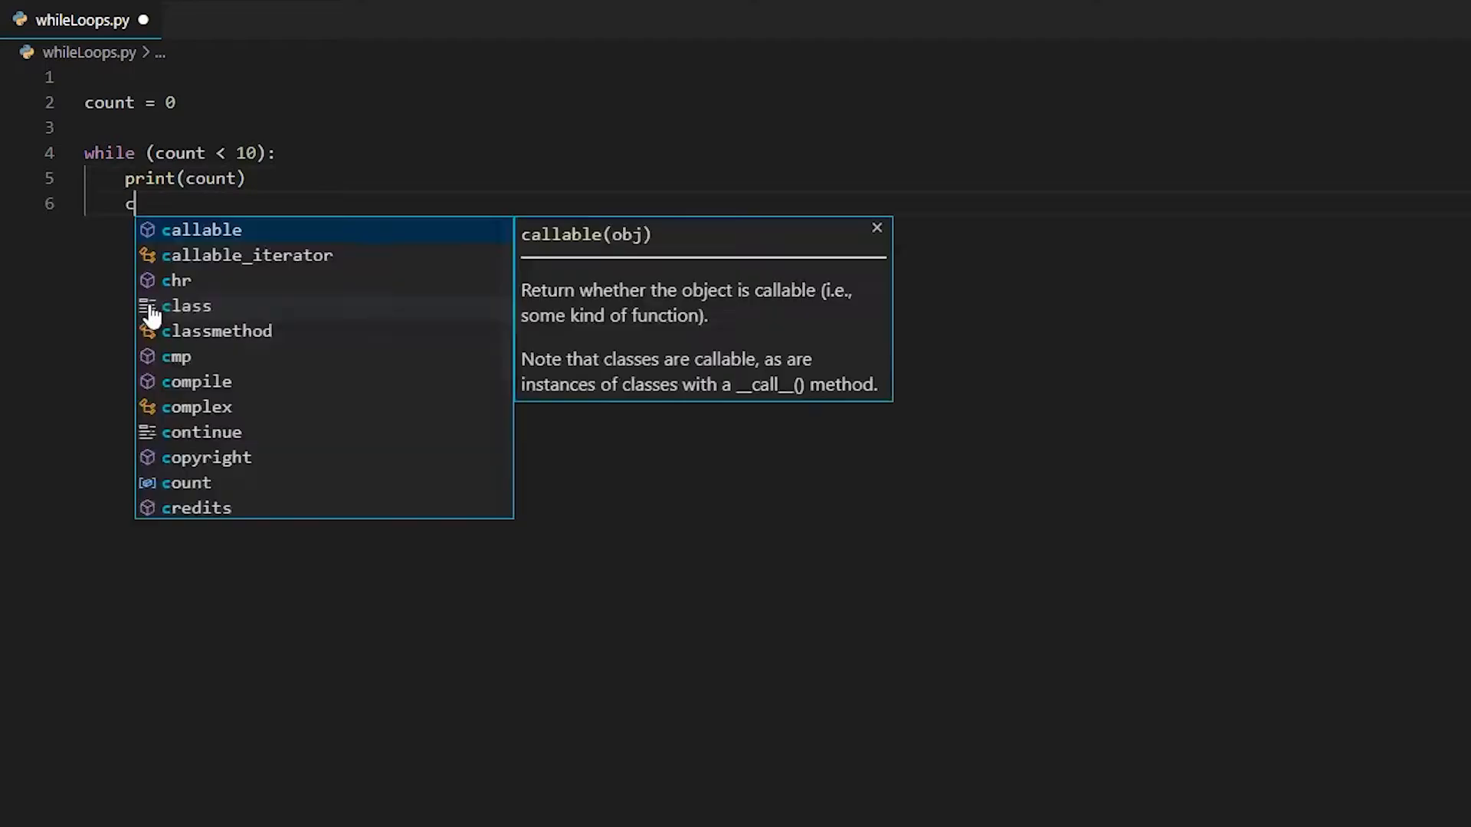
text(ount +=)
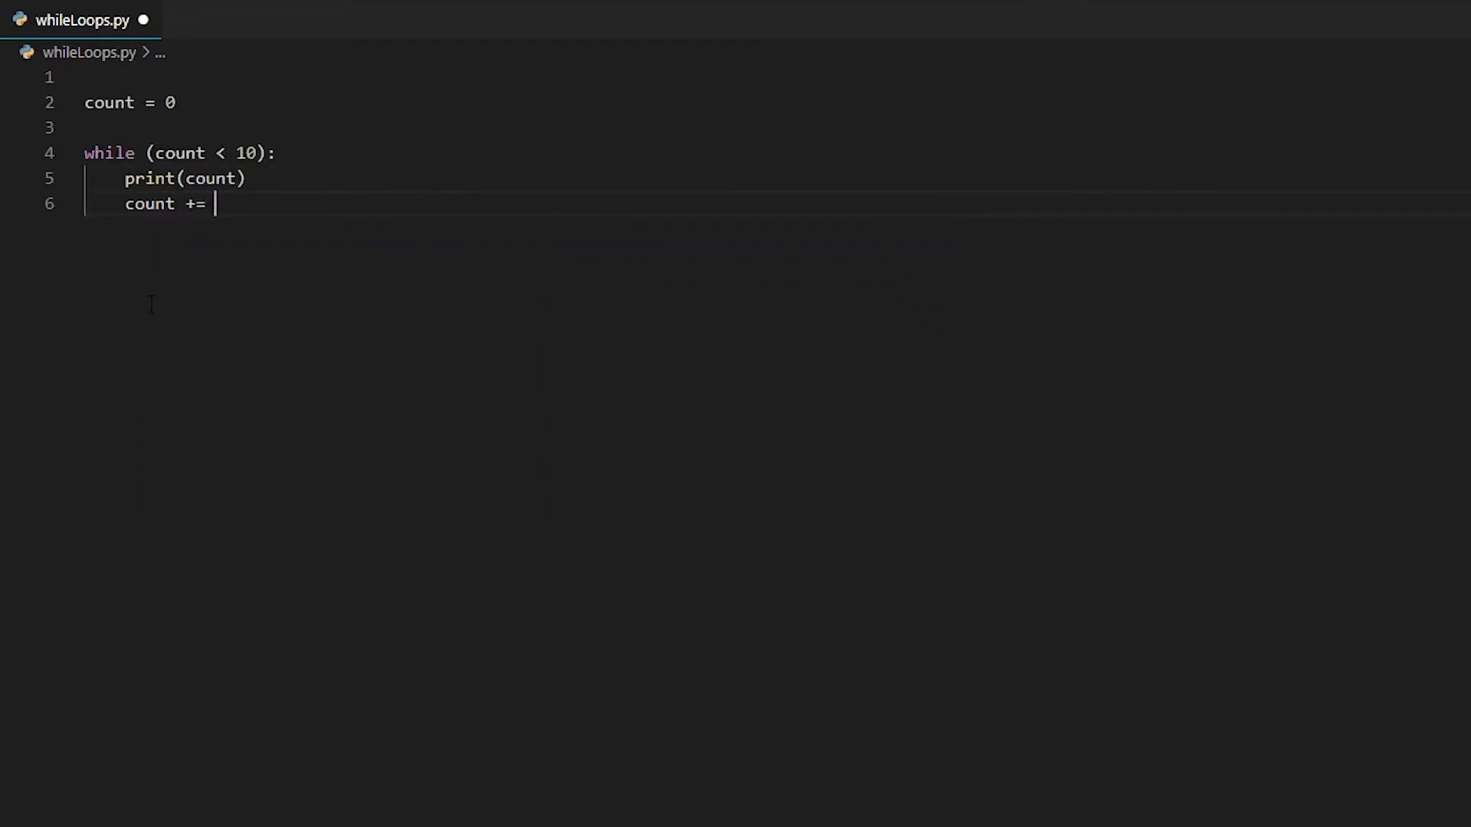
text(1)
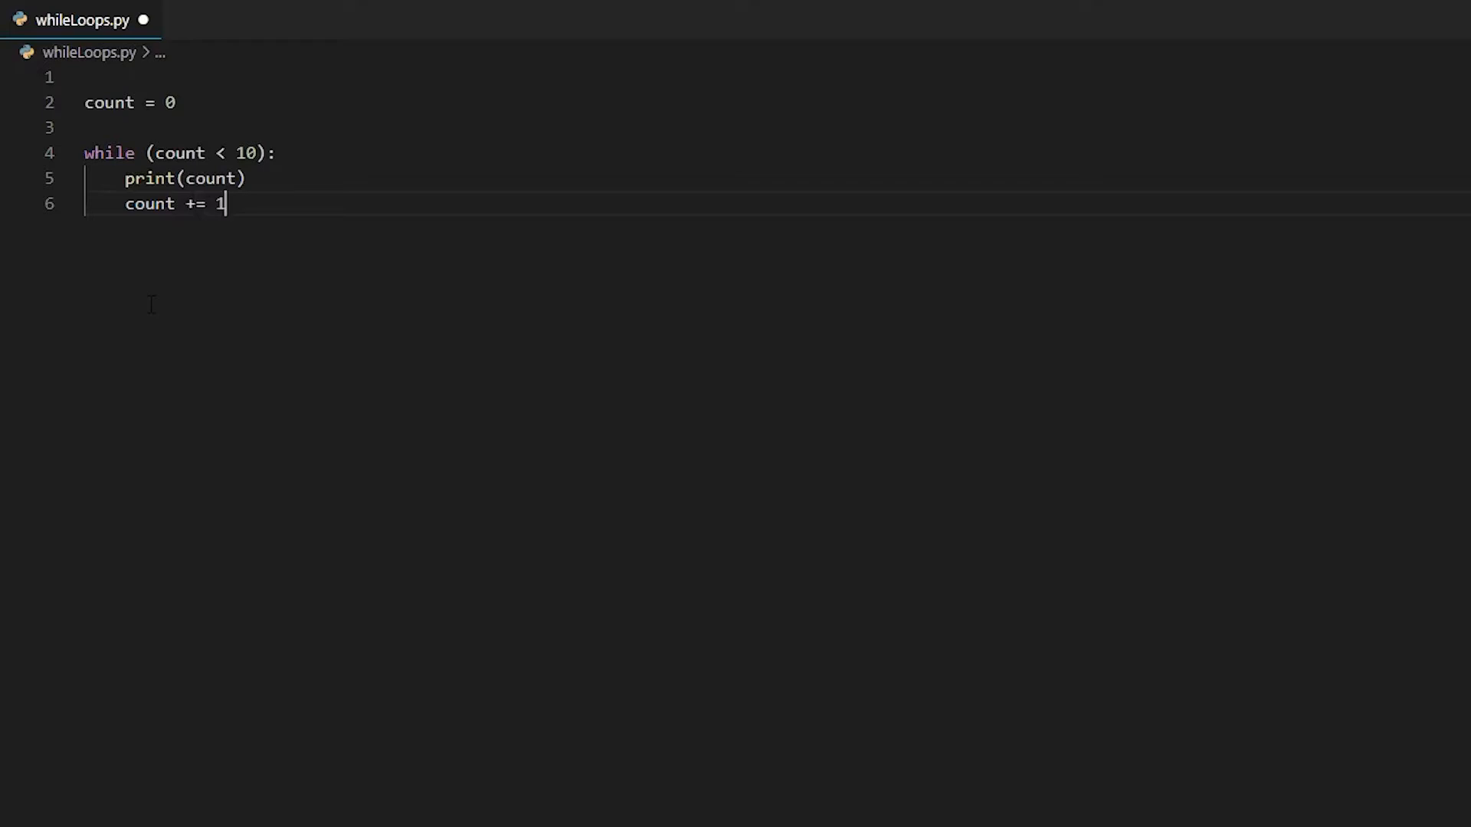
key(Enter)
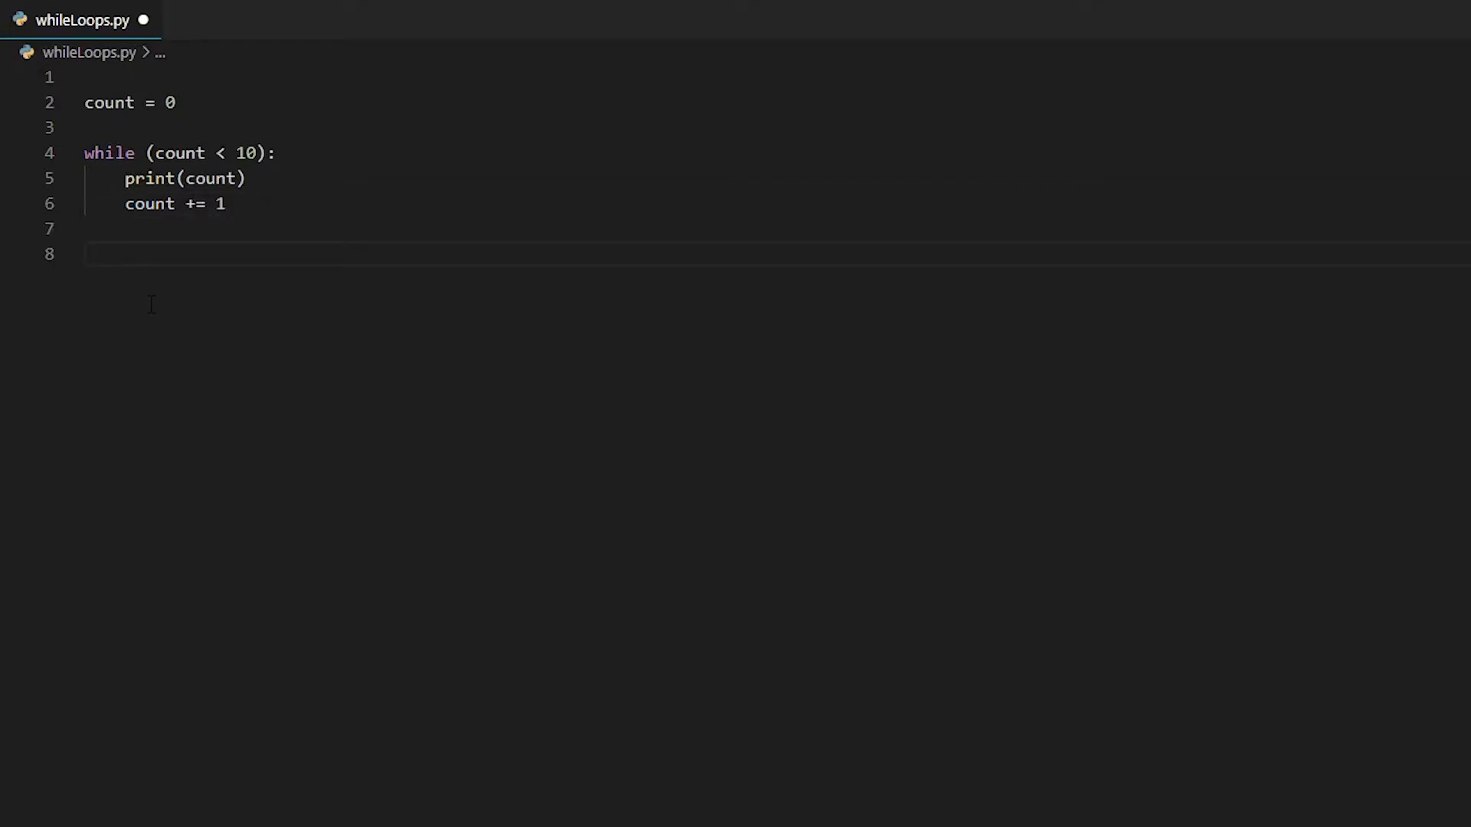
Step: Try the longer count = count + 1 form, then keep line 6 as count += 1
double_click(191, 203)
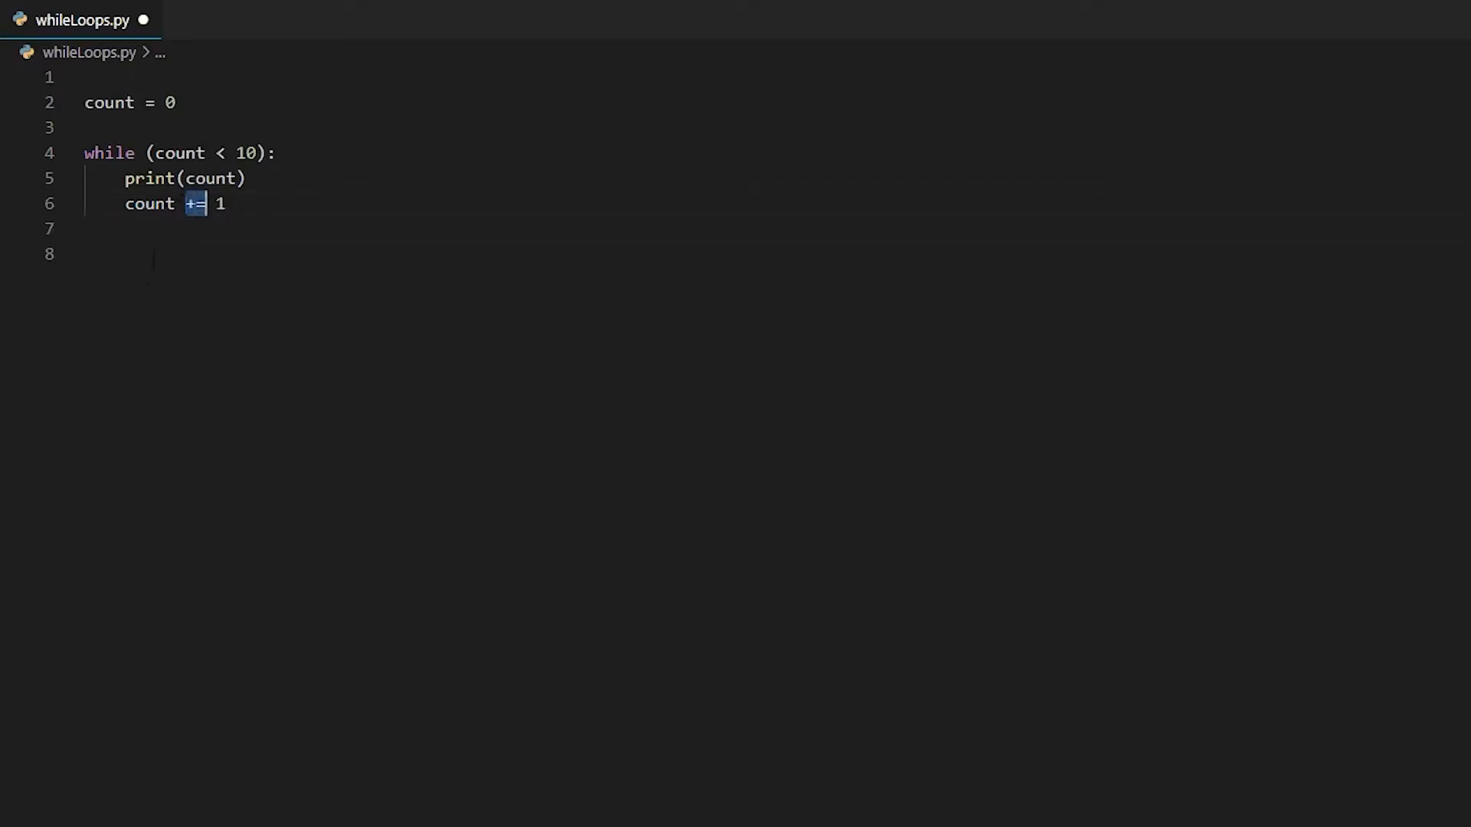
text(count =)
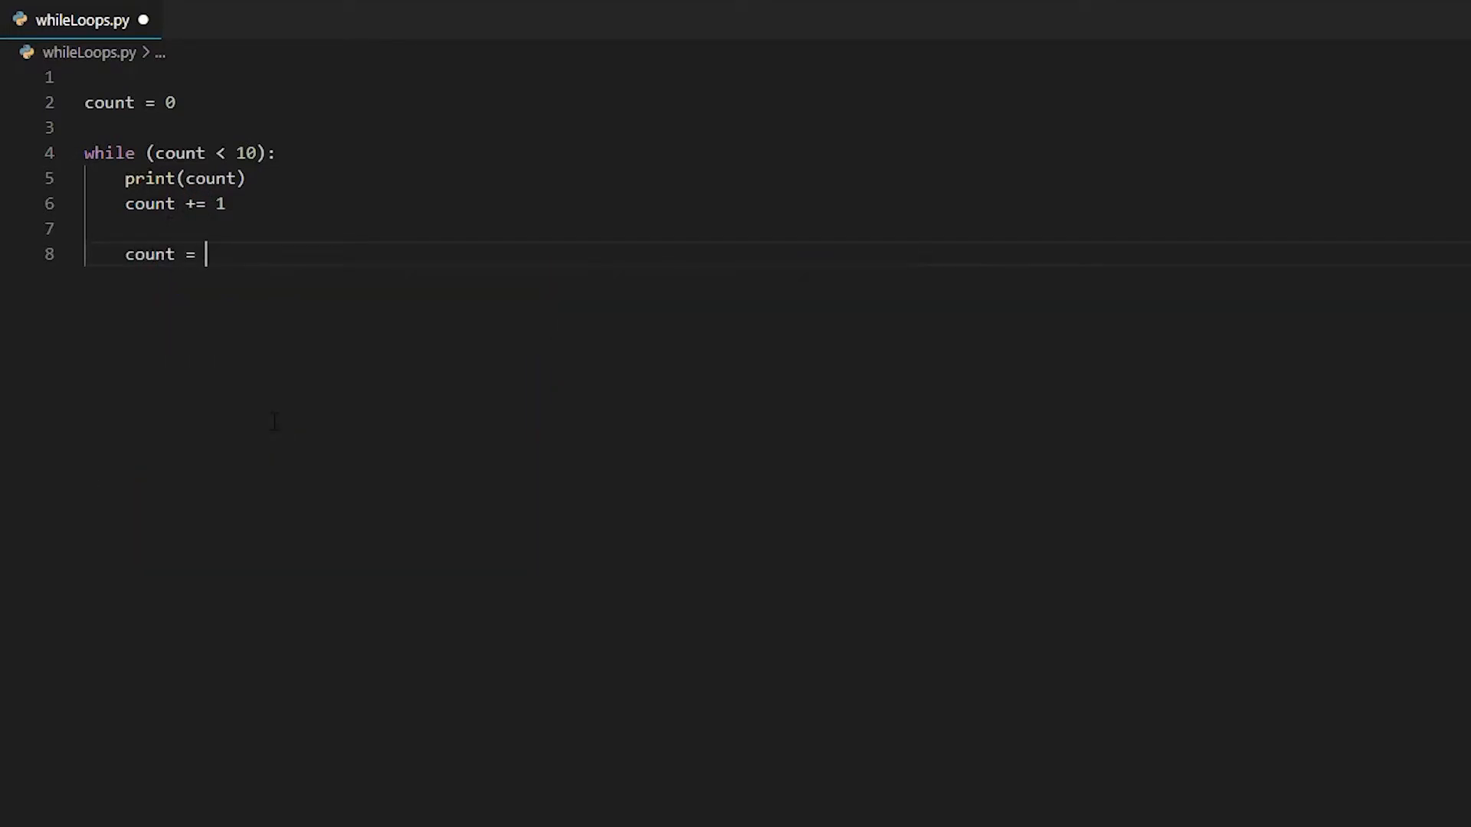
text(count =)
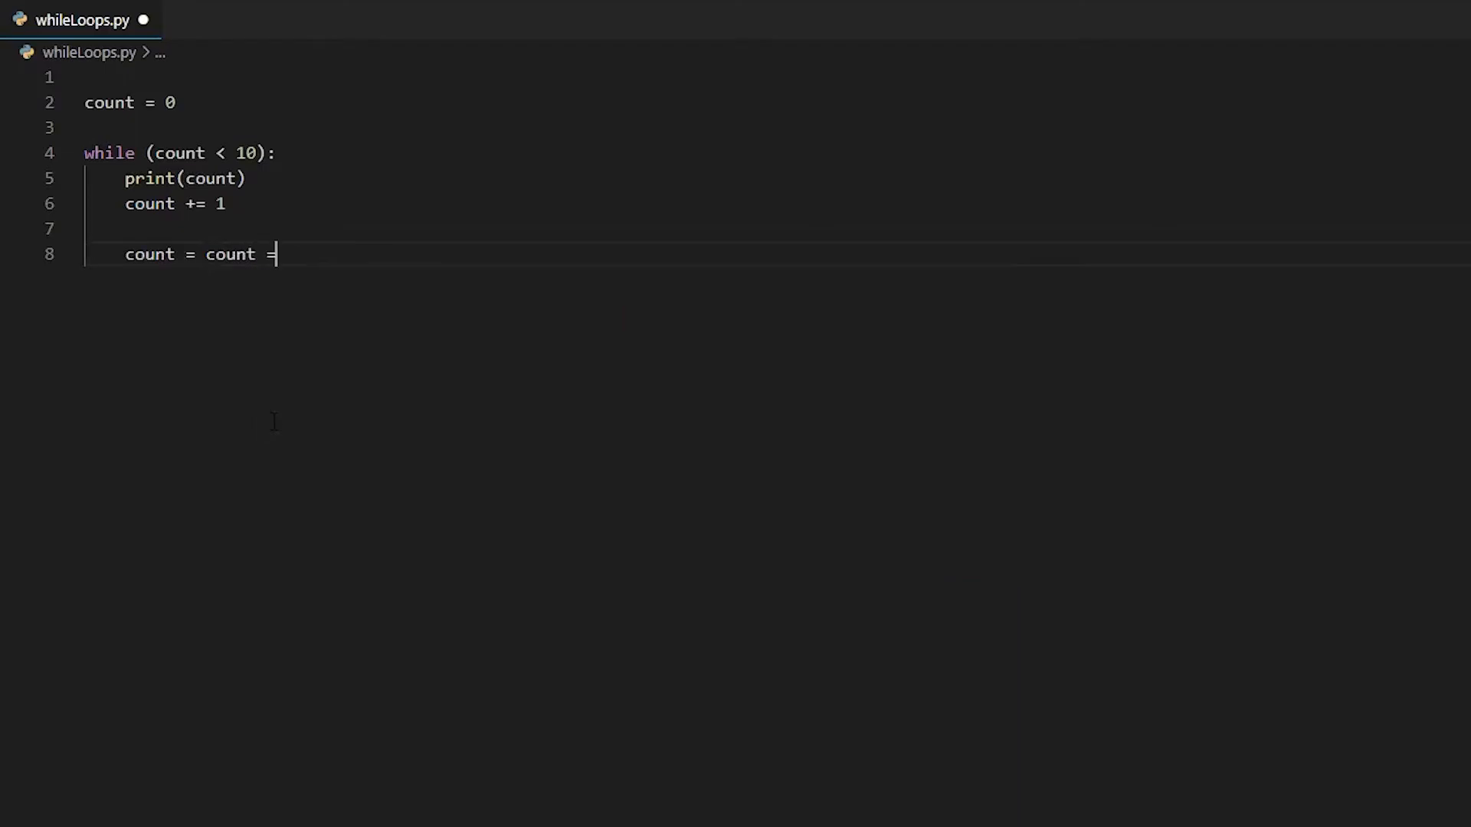
text(+ 1)
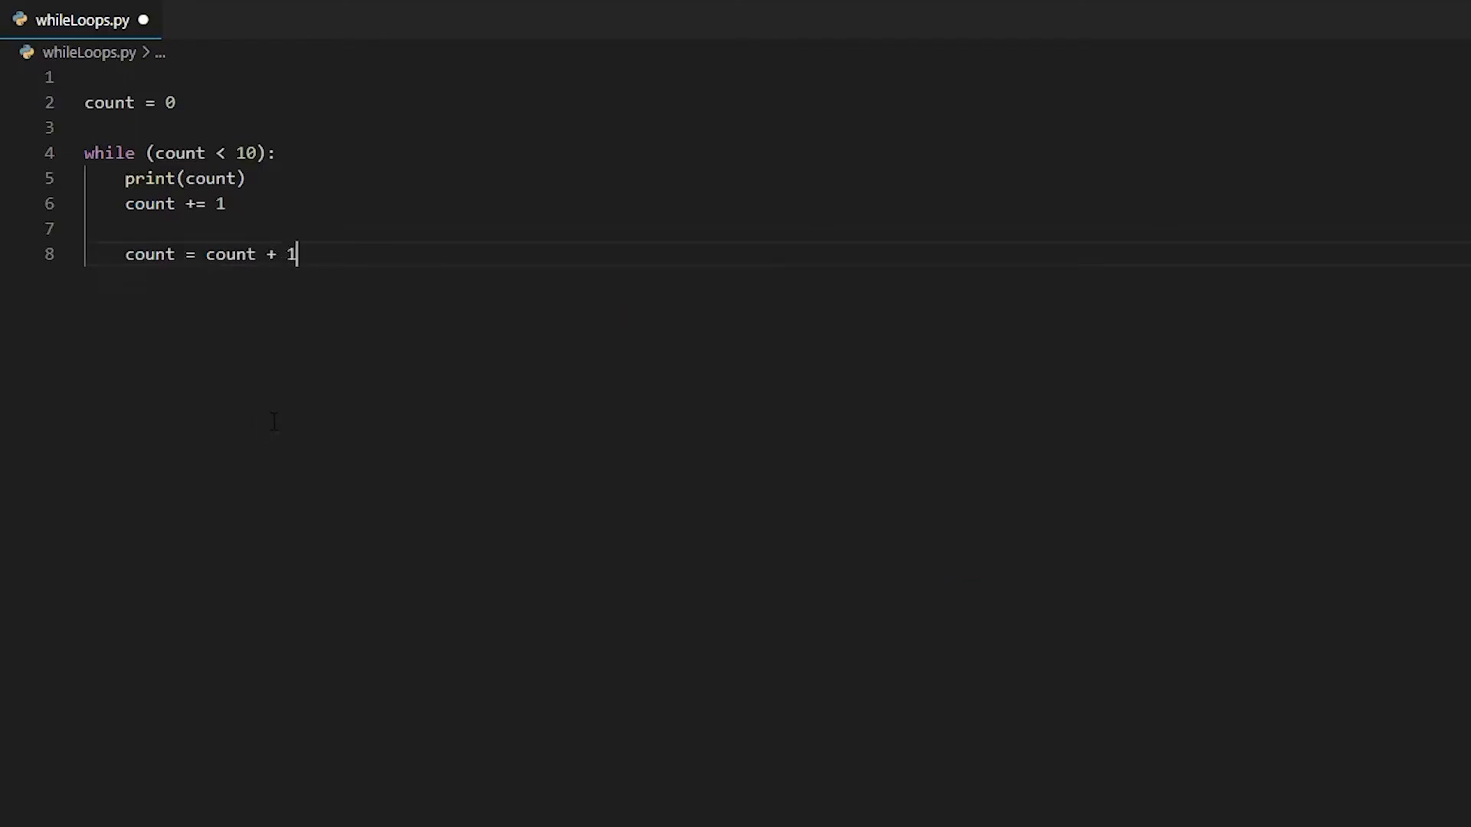
click(205, 204)
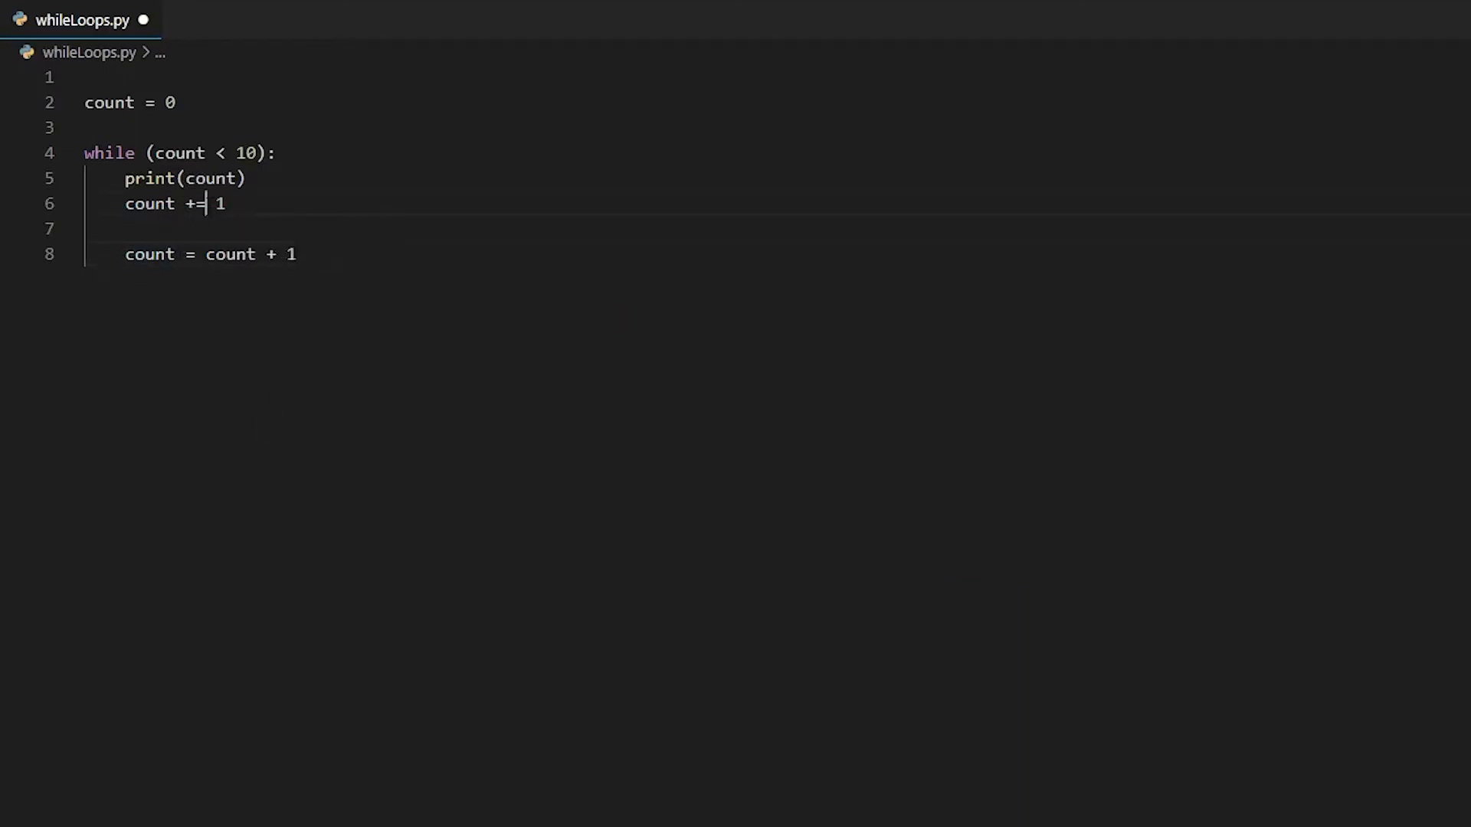
key(Backspace)
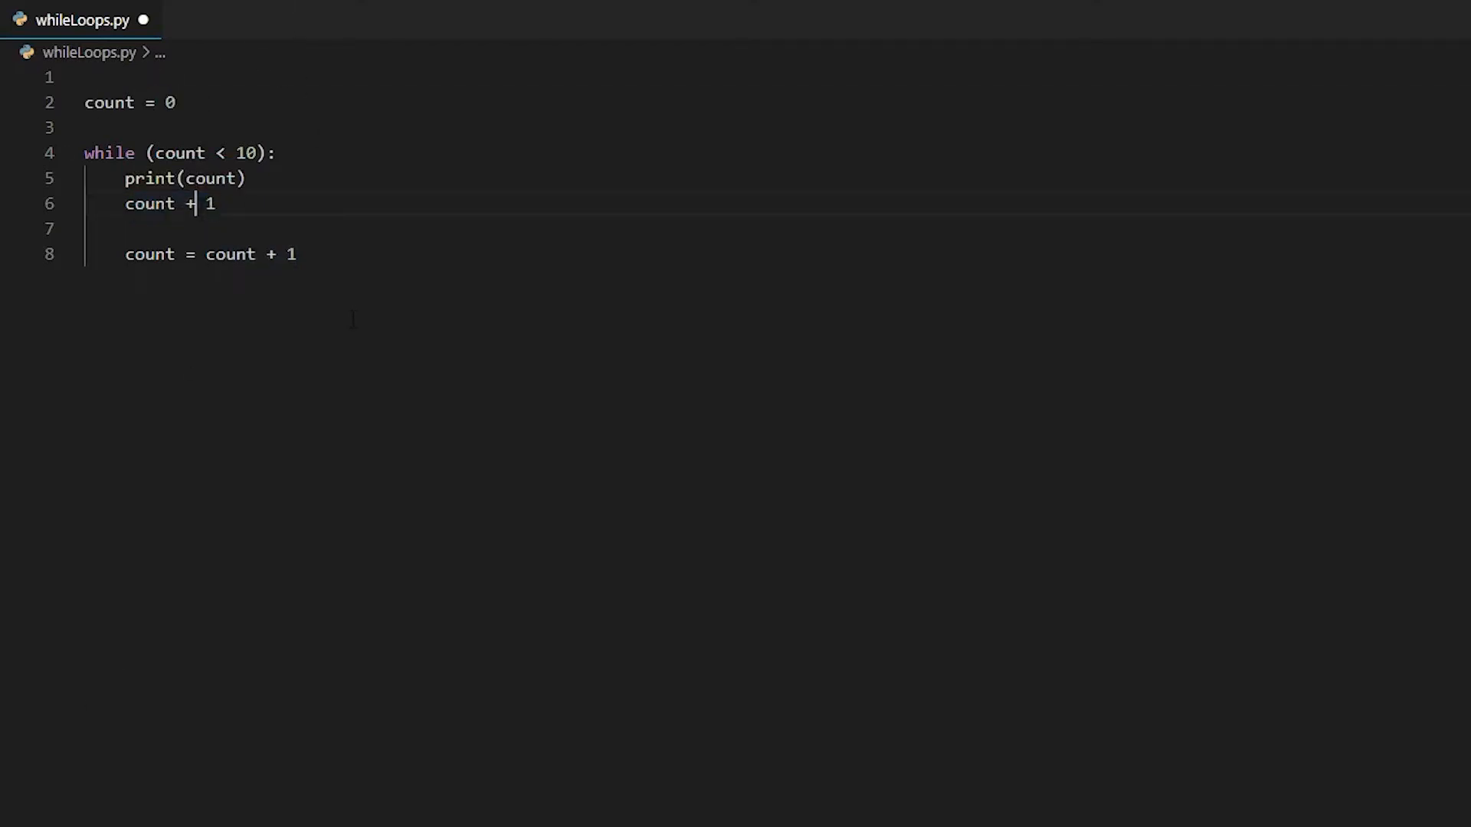
text(=)
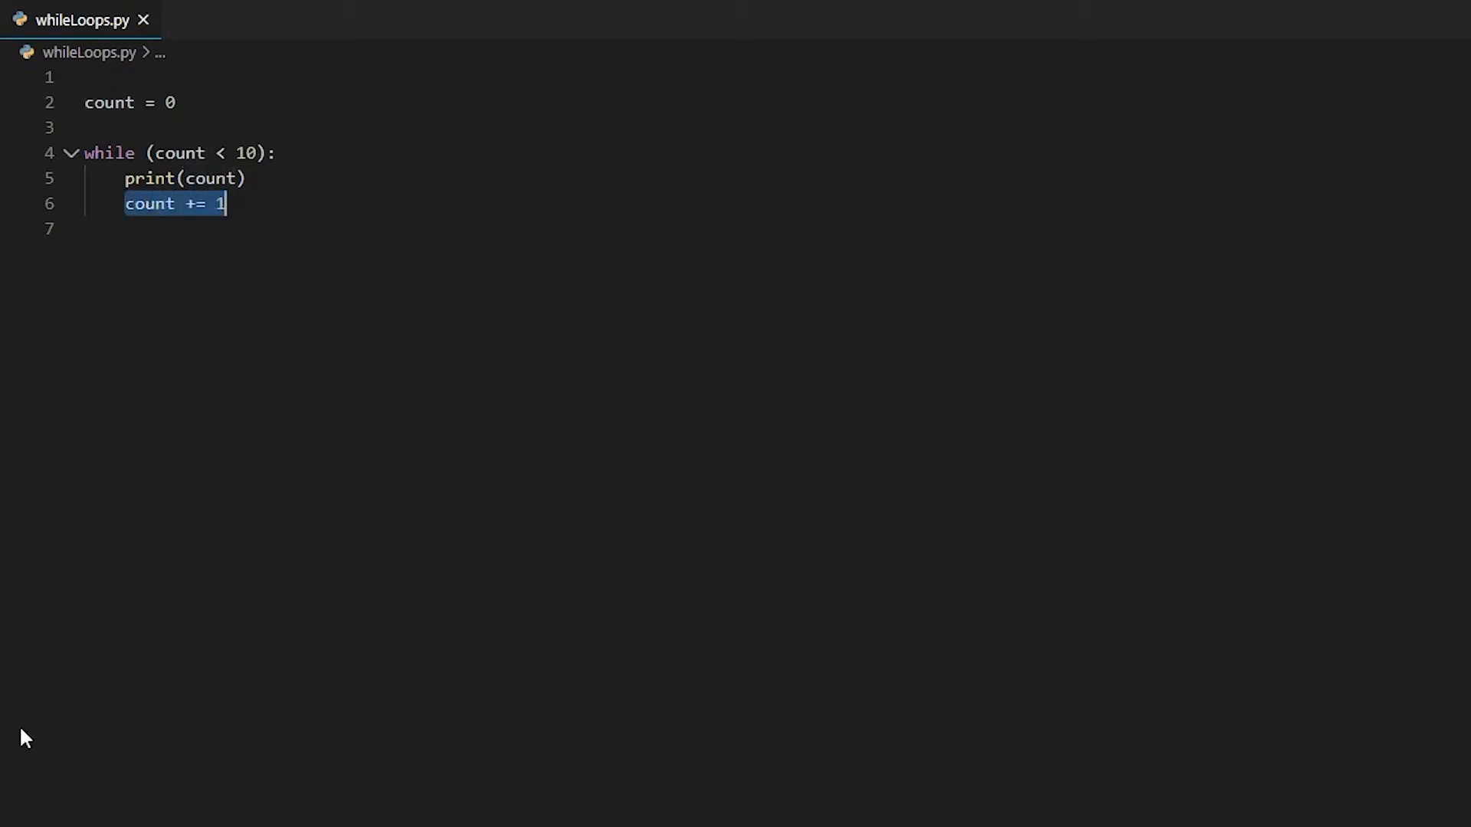
Step: Delete count += 1, run the file to see endless zeros, and stop it with Ctrl+C
key(Delete)
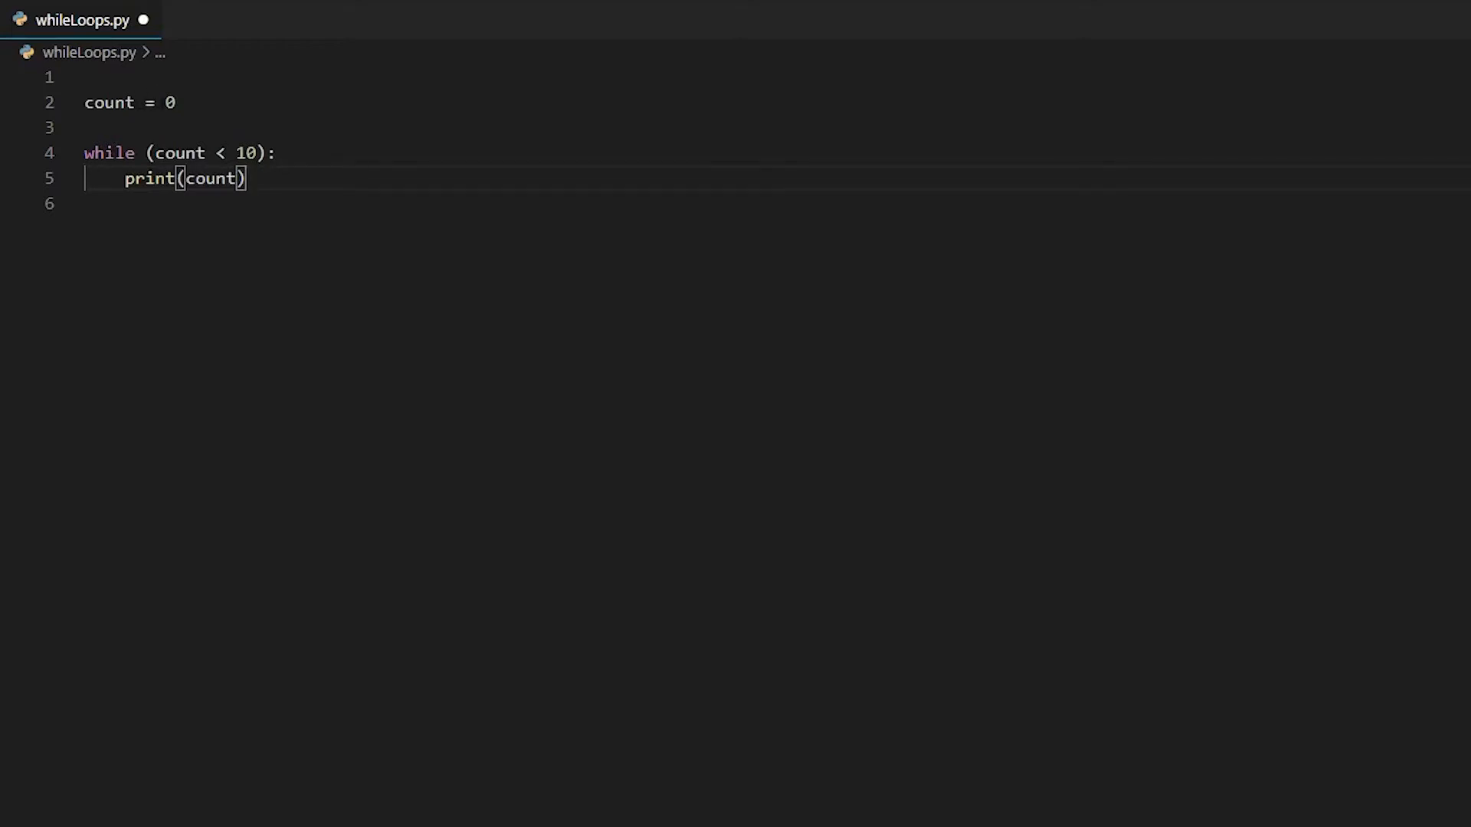
double_click(245, 153)
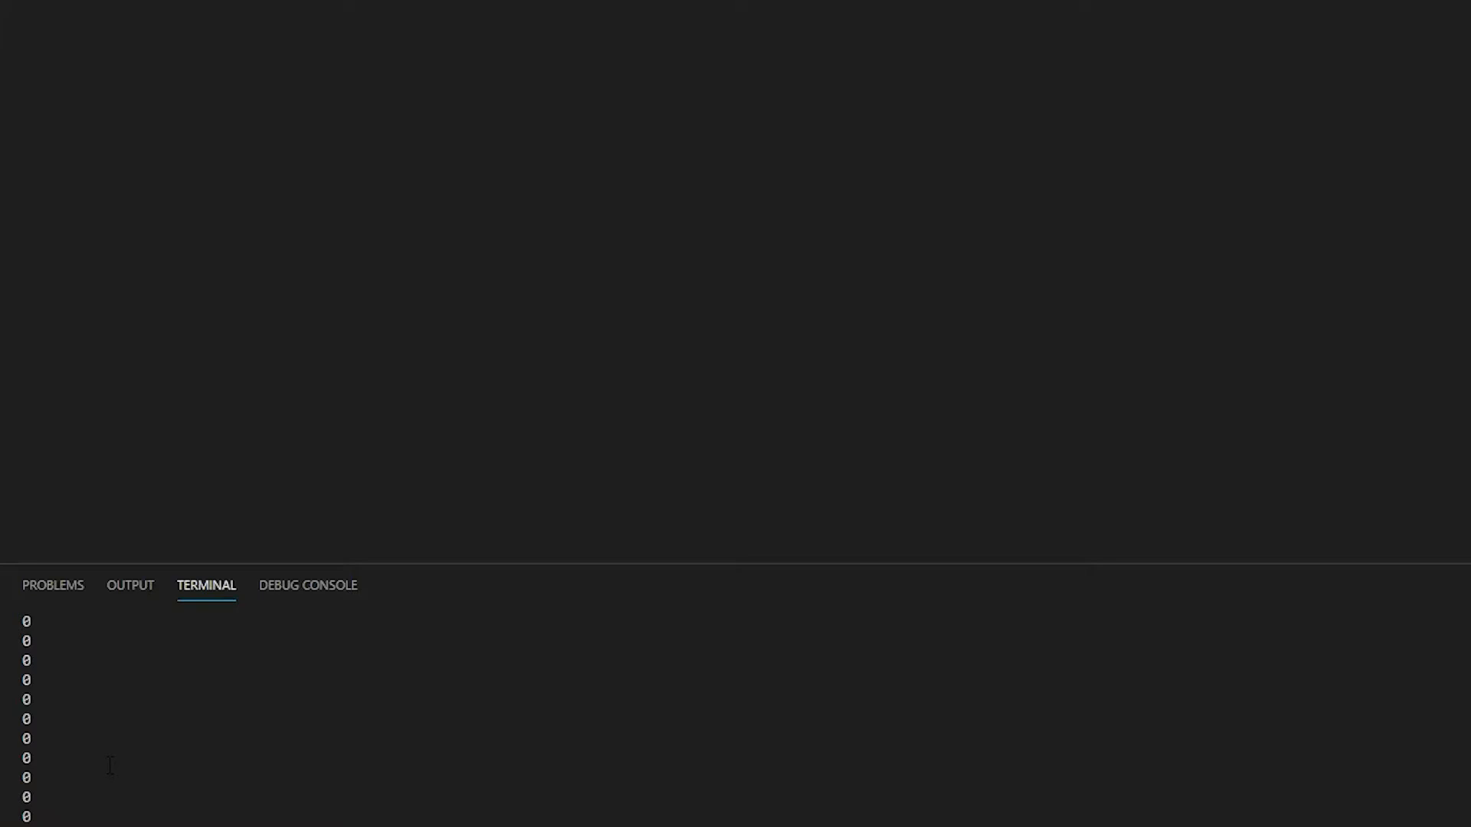
key(ctrl+c)
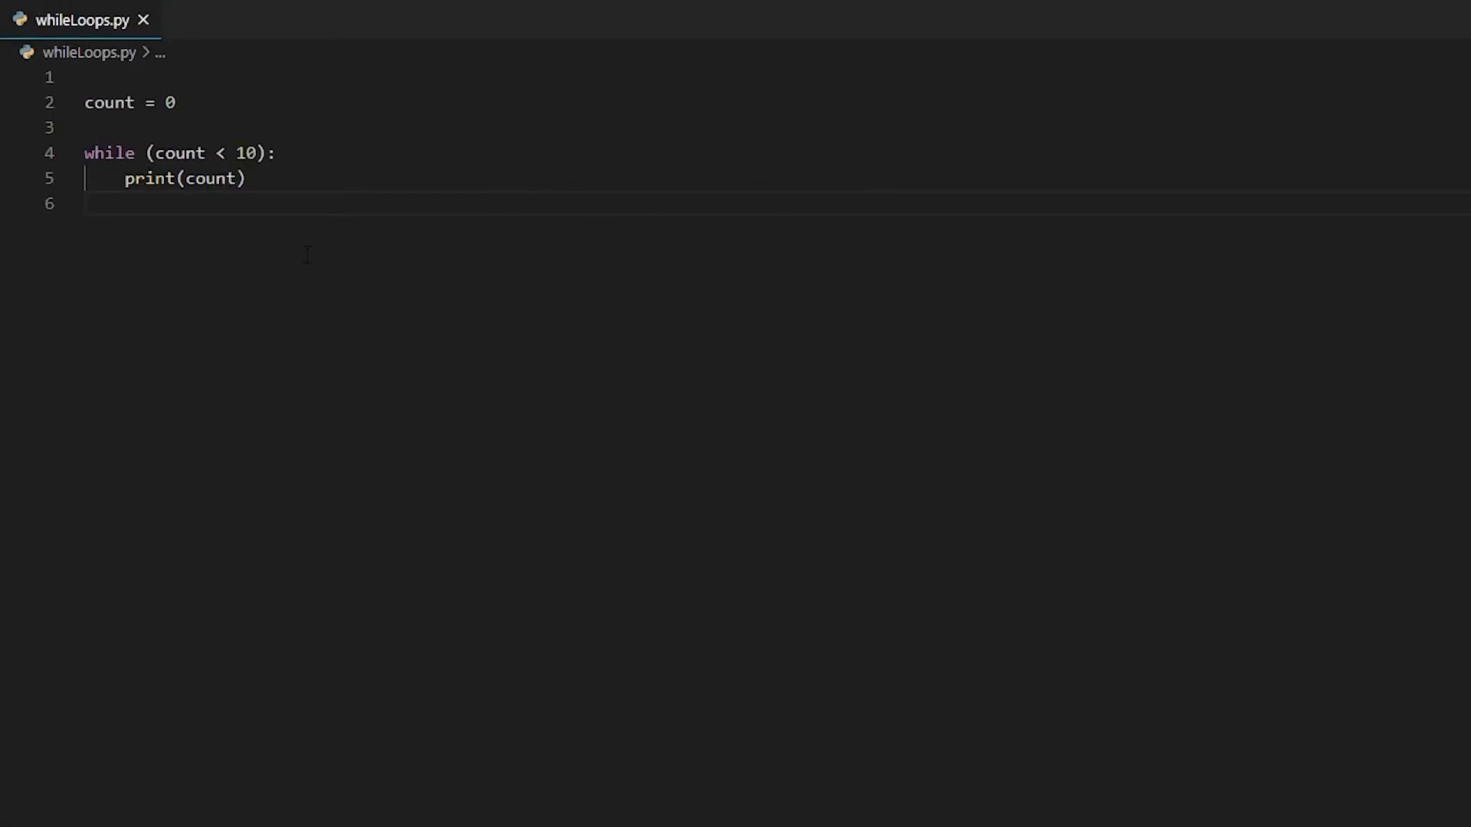
Step: Replace count < 10 with True and start typing a break after print(count)
drag(152, 153, 236, 153)
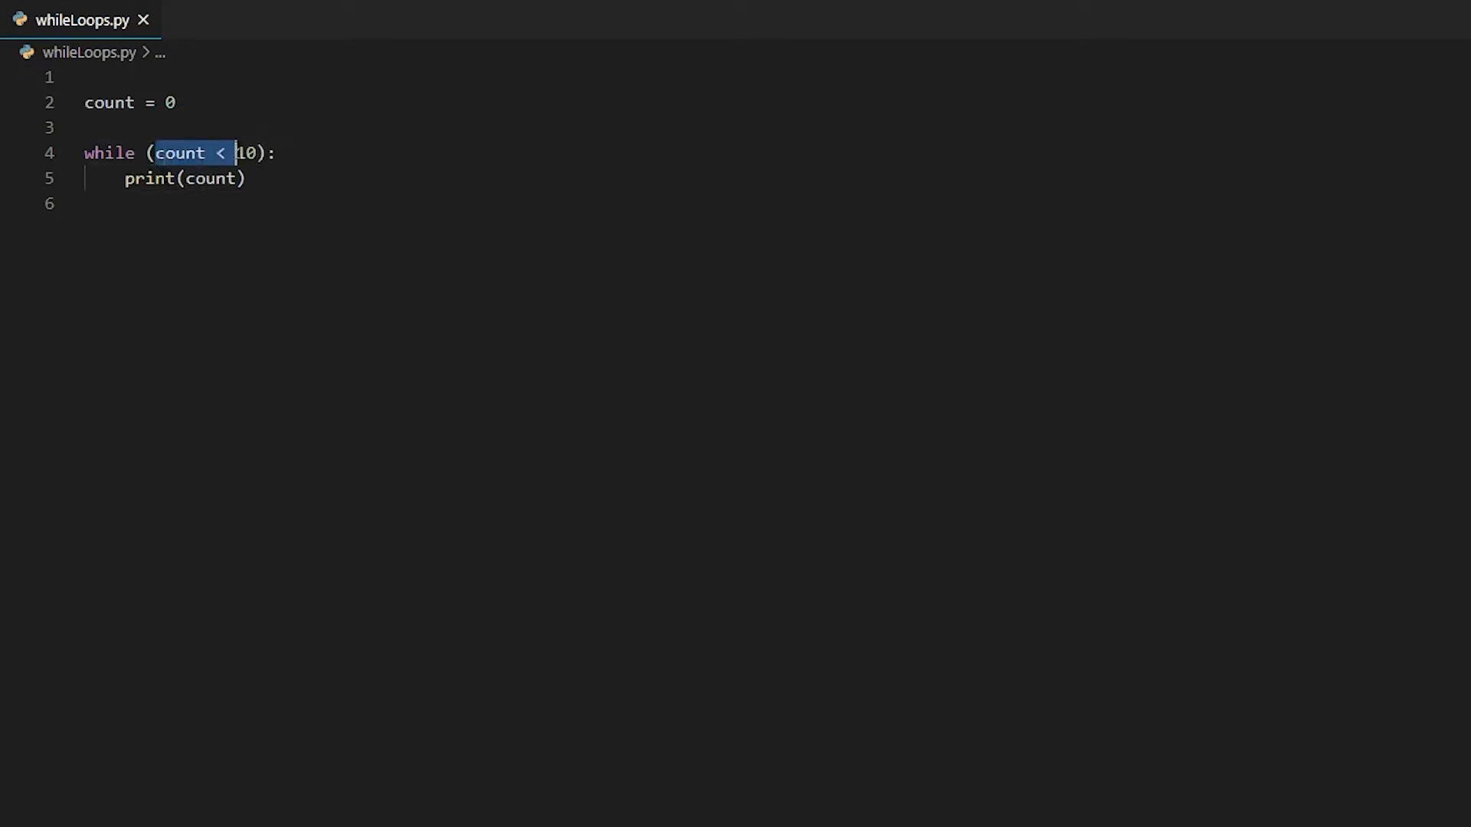
text(True)
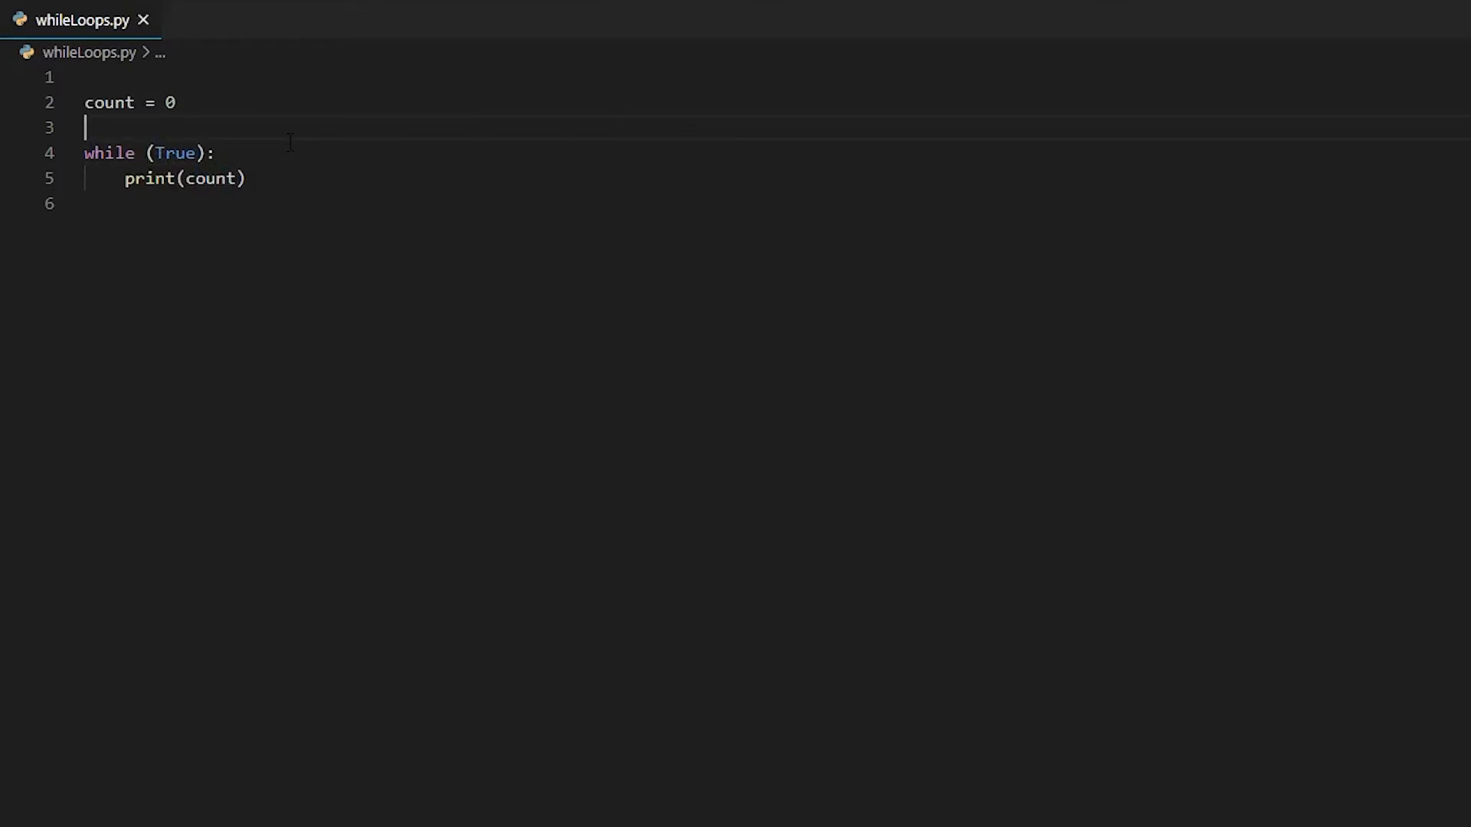
double_click(110, 152)
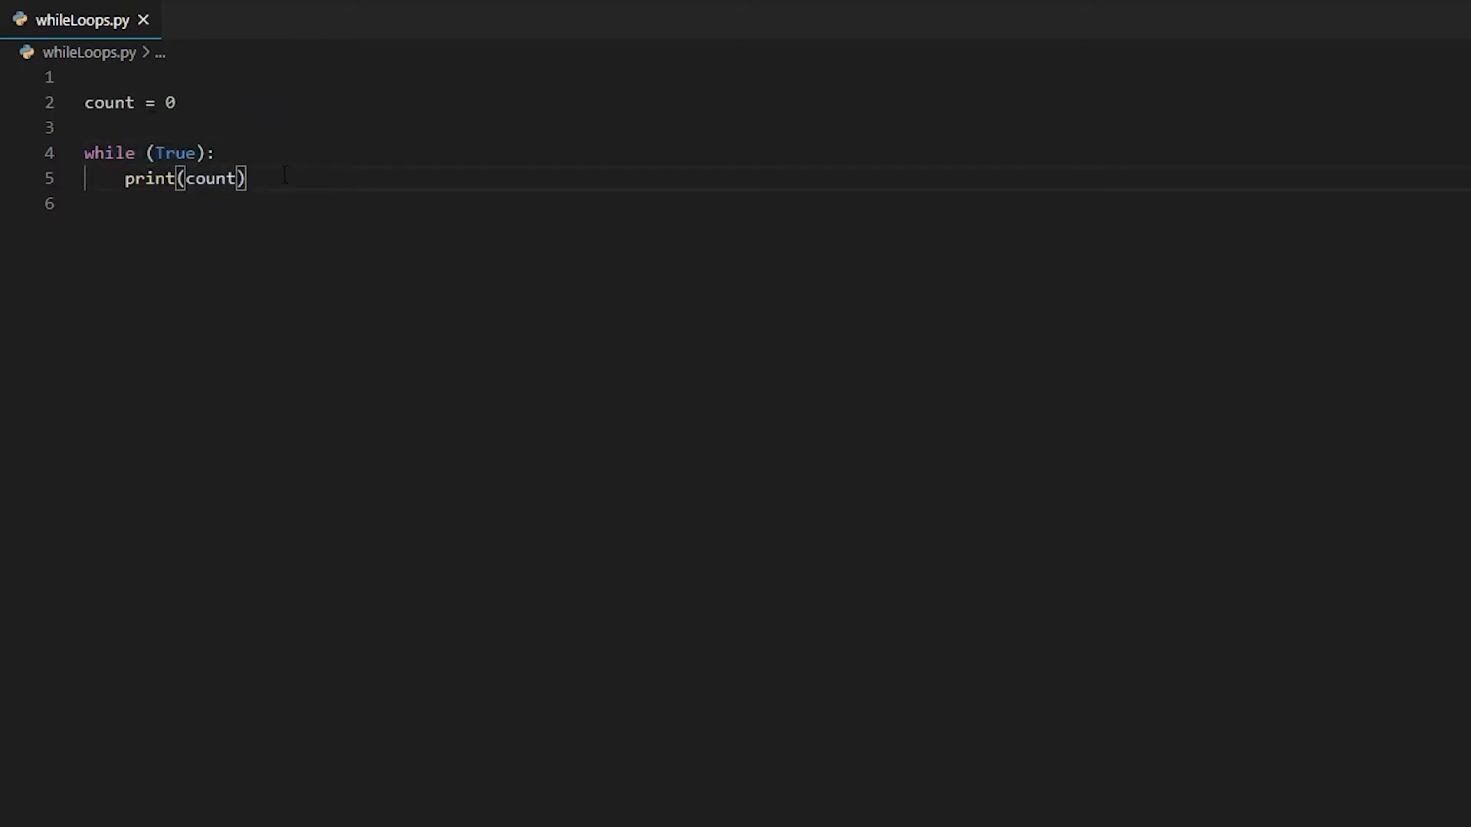
text(bre)
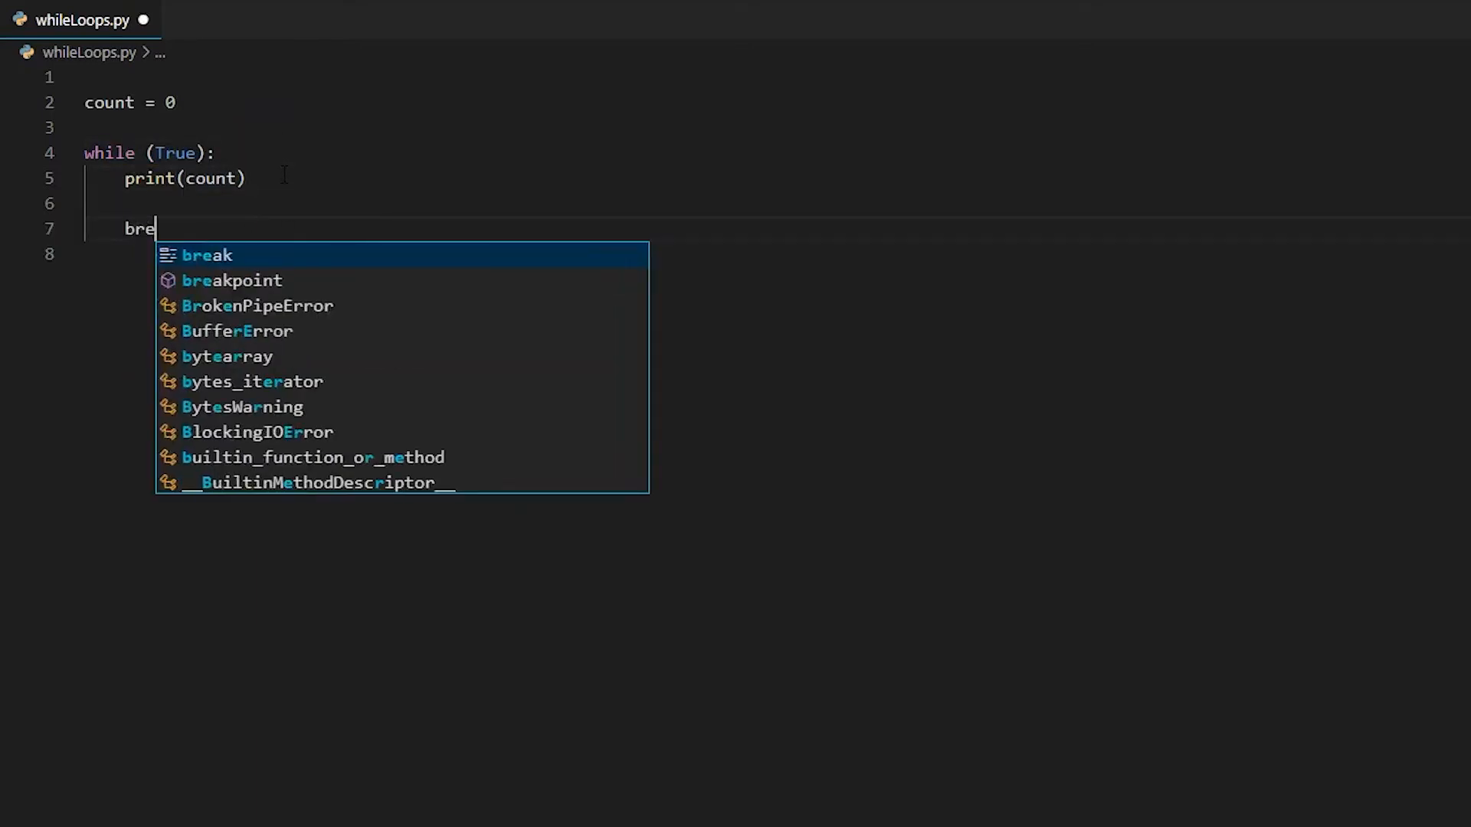
text(a)
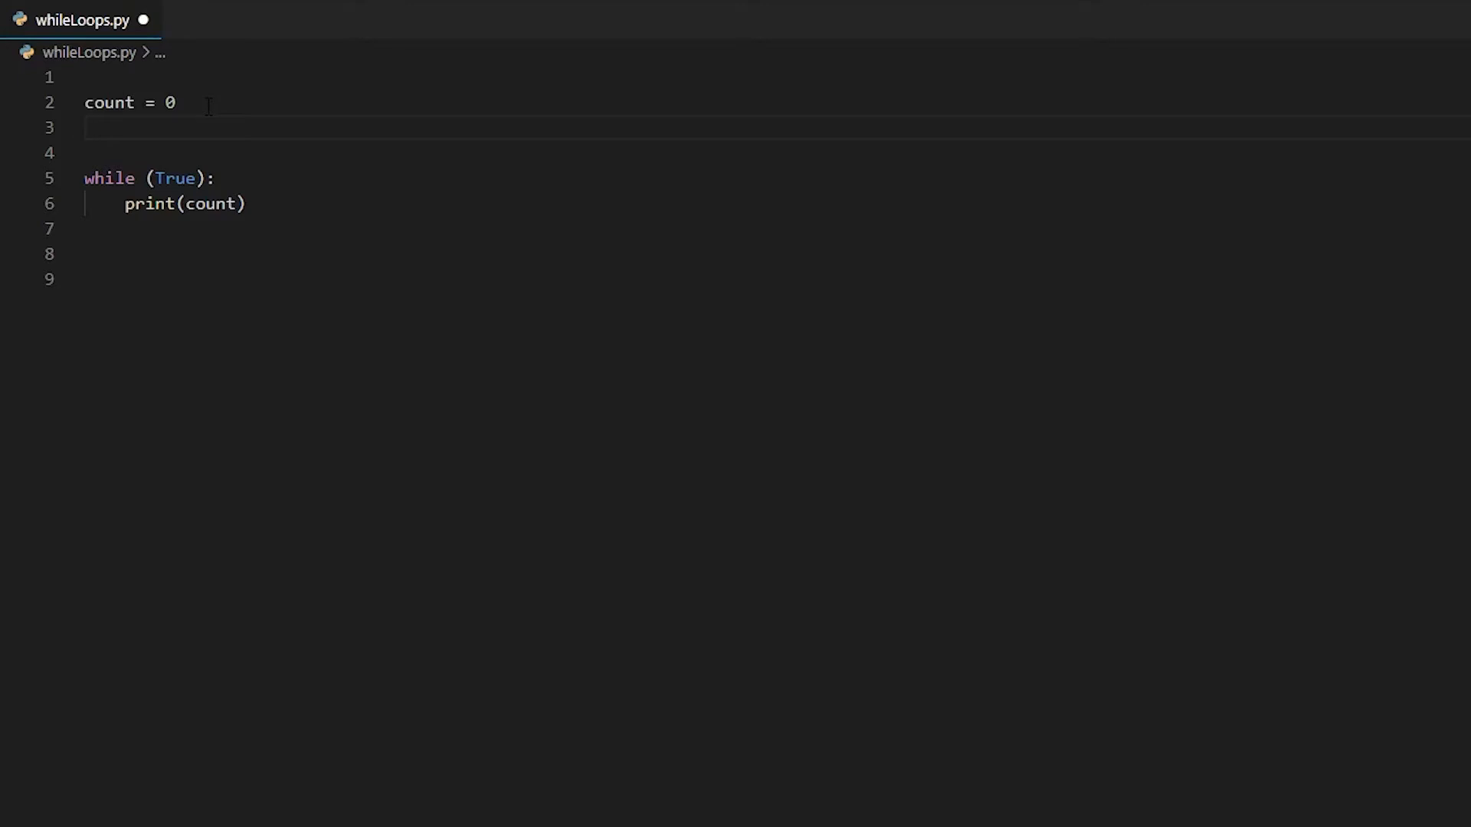
Step: Declare userInput = 20 on line 3
text(user)
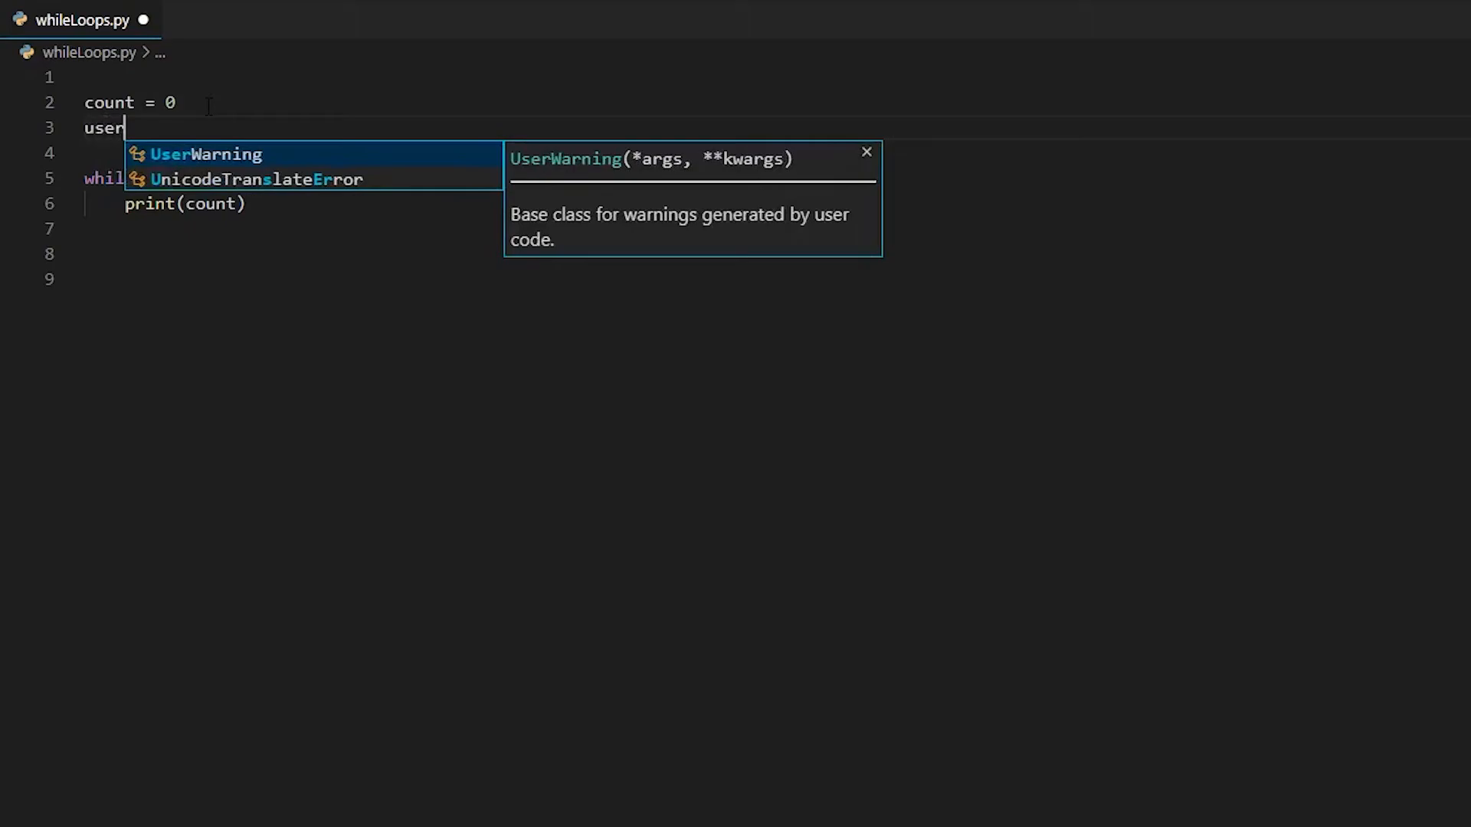
key(Escape)
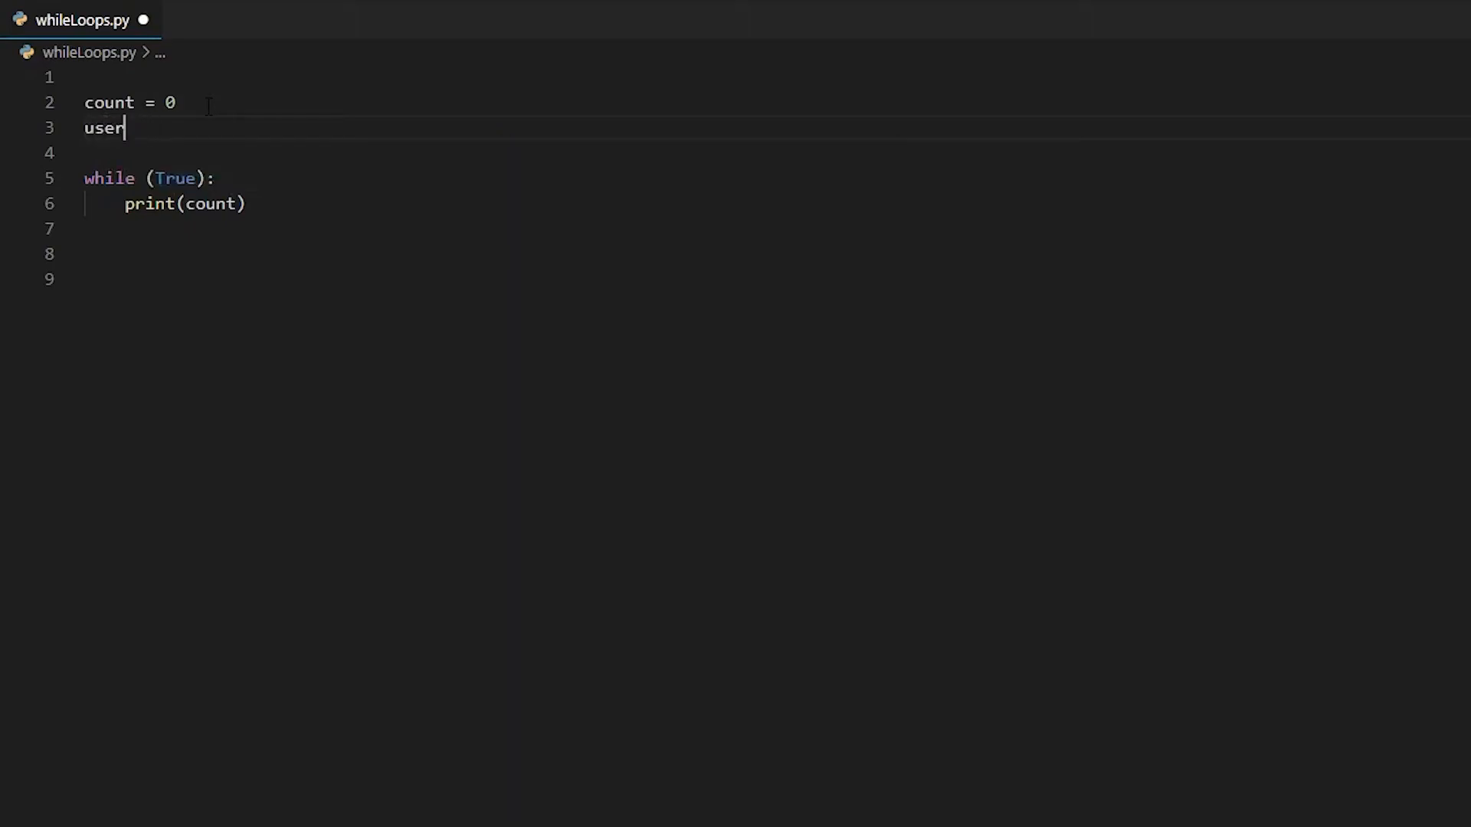
text(Input = 20)
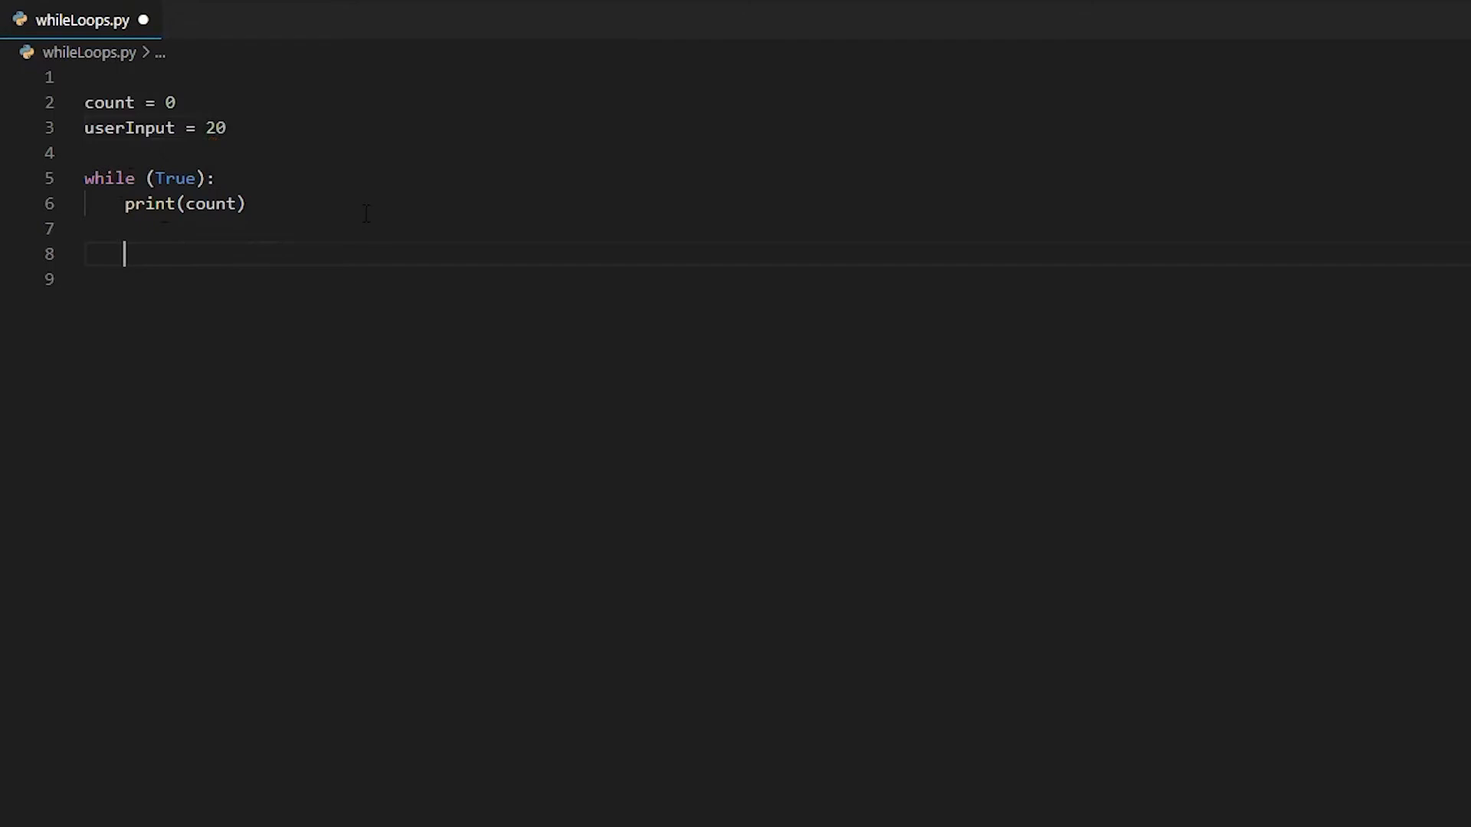
Step: Inside the loop add if (count == userInput): break followed by count += 1
text(if ()
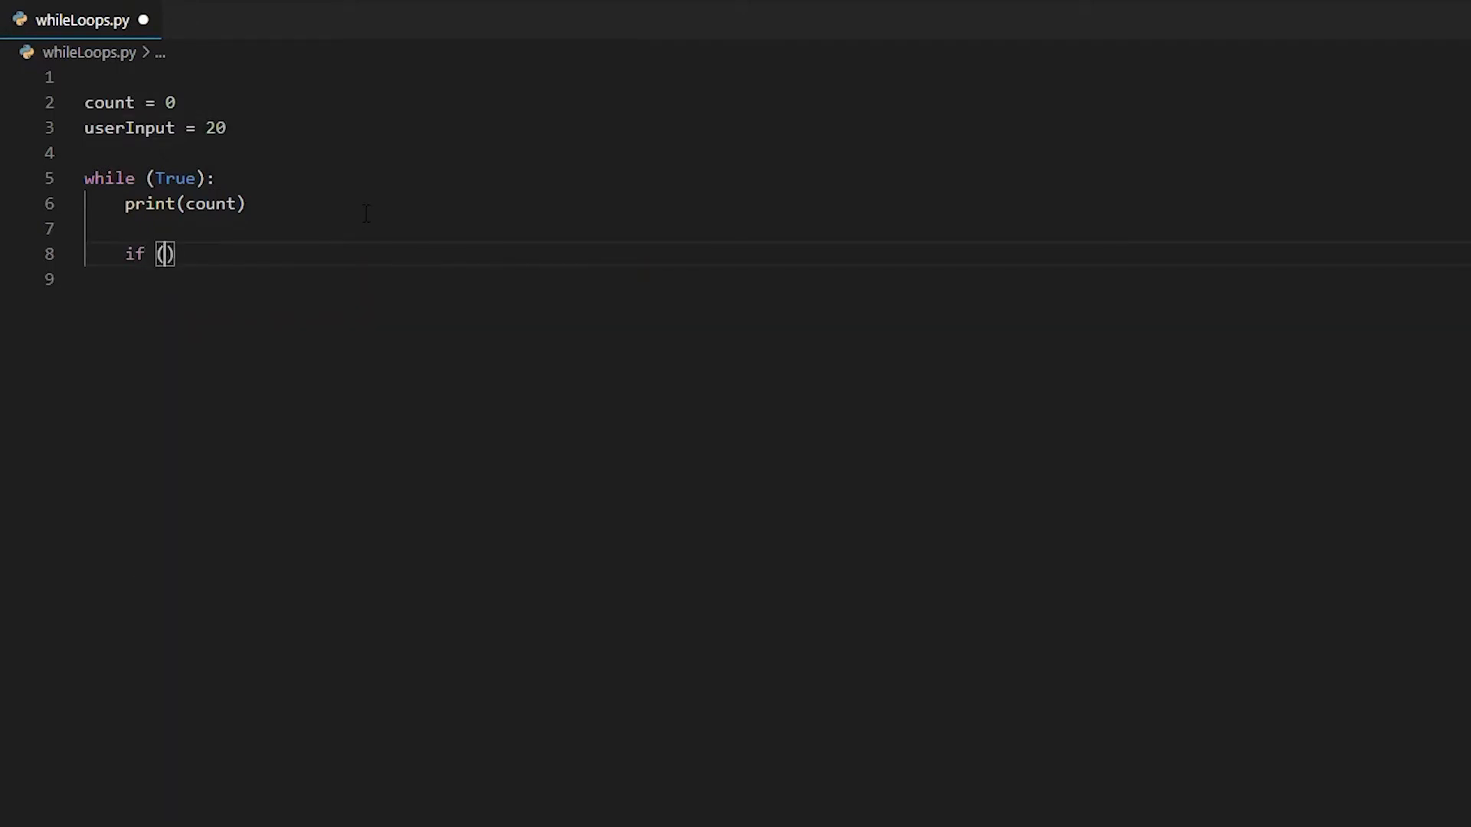
text(count)
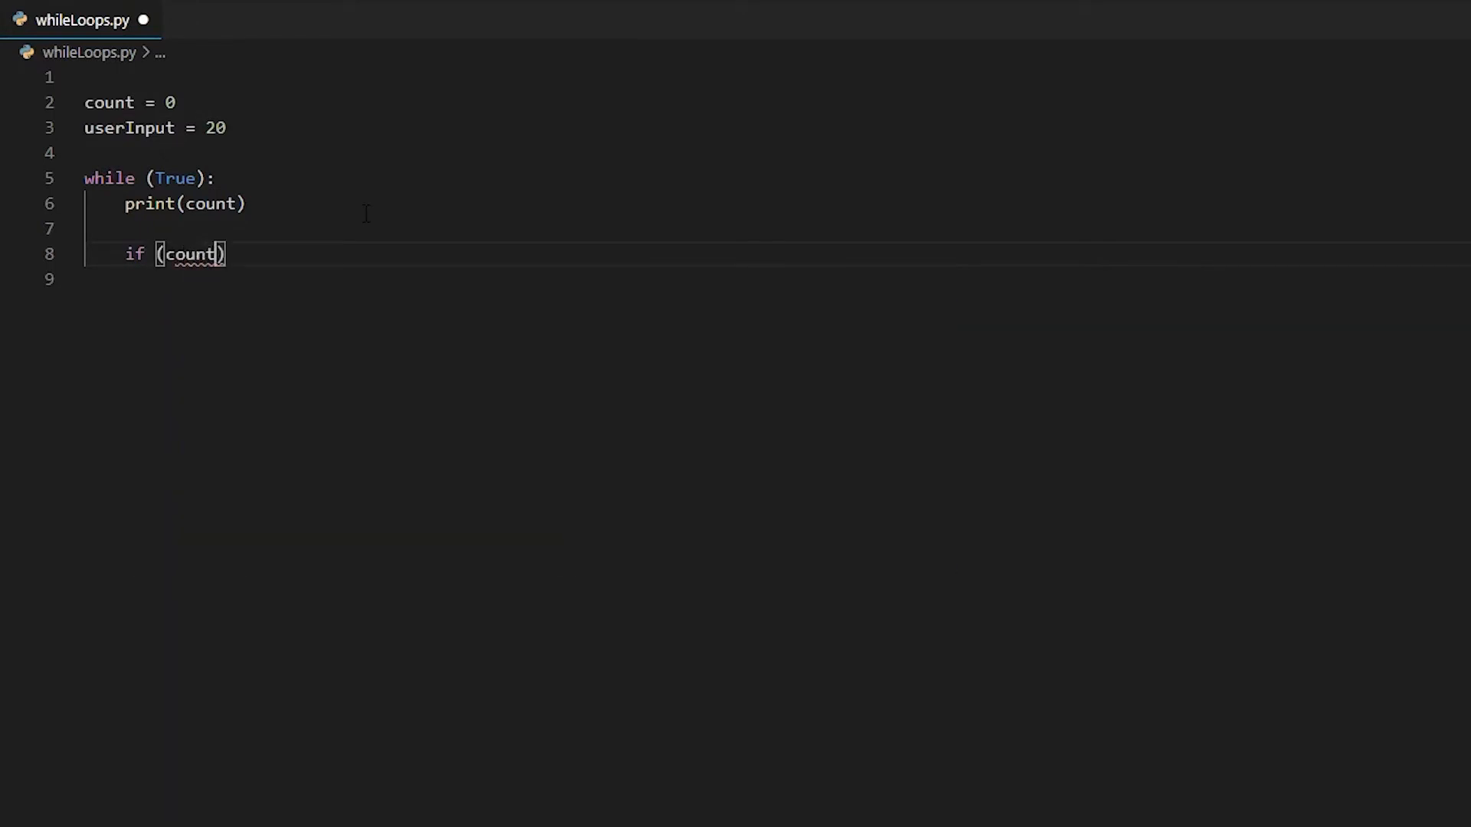
text(== userInput)
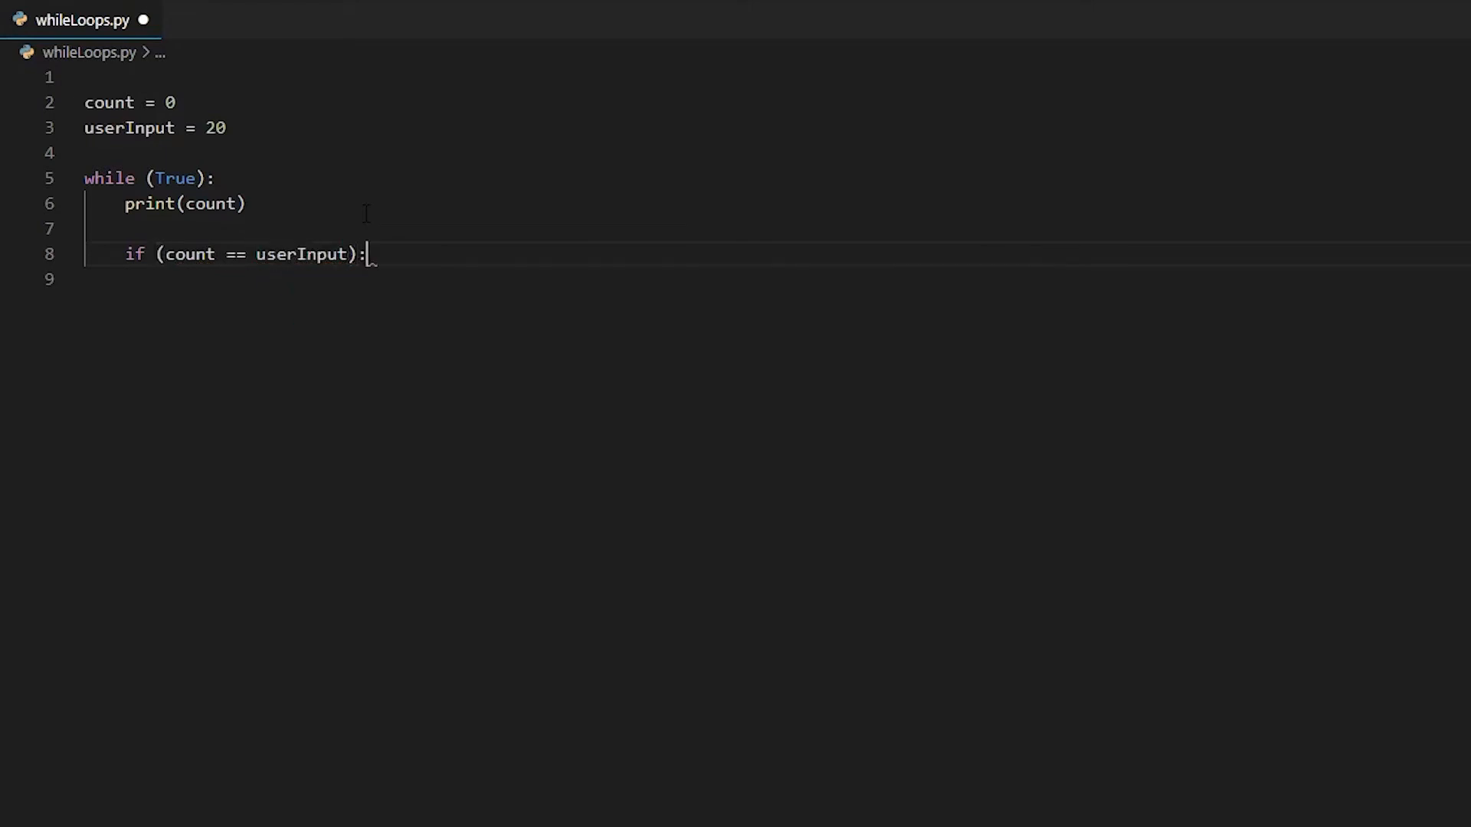
text(break)
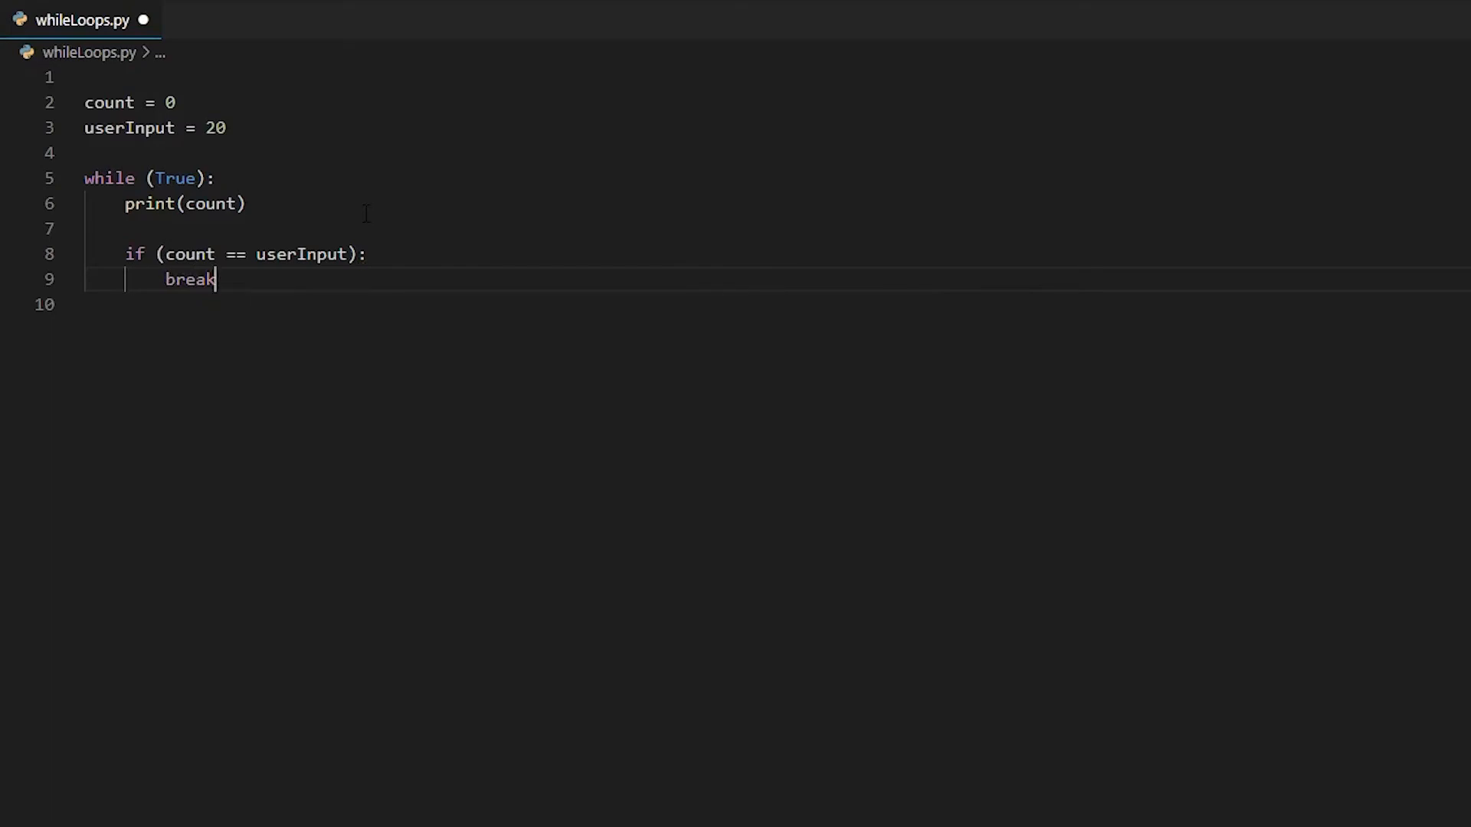
key(Enter)
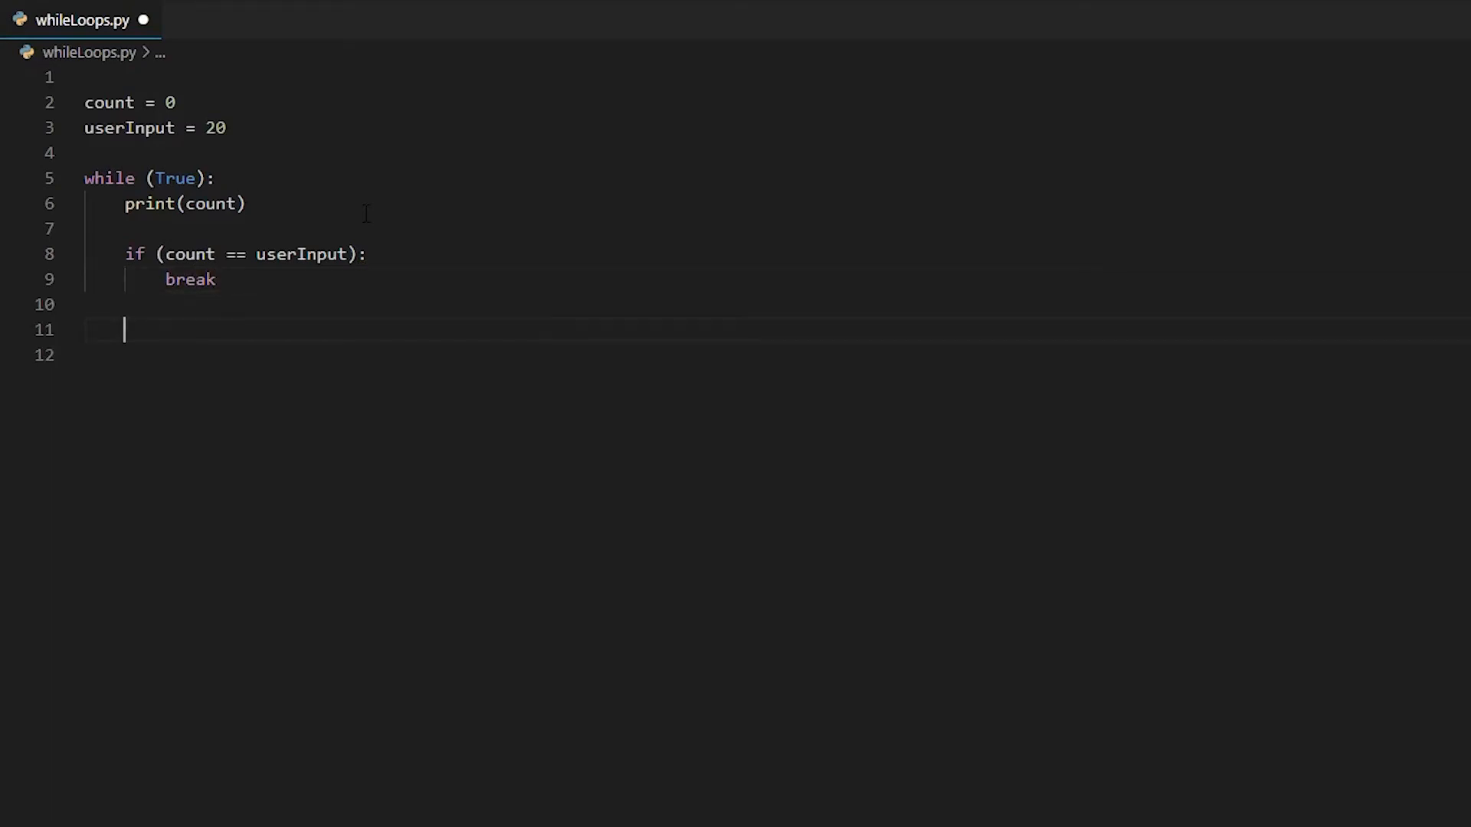
text(count += 1)
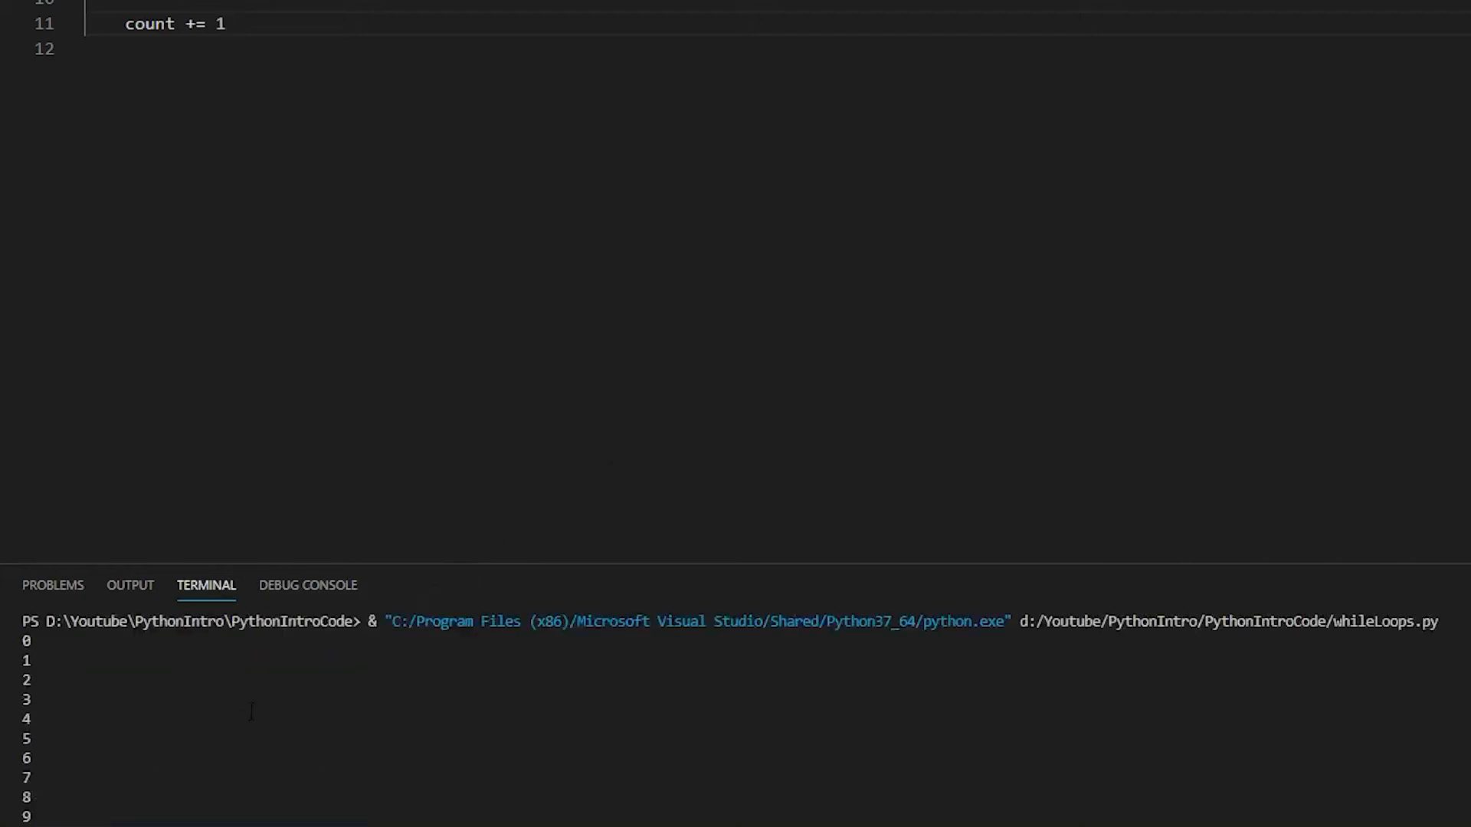
Step: Scroll the terminal output as the count climbs past 15
scroll(down, 3)
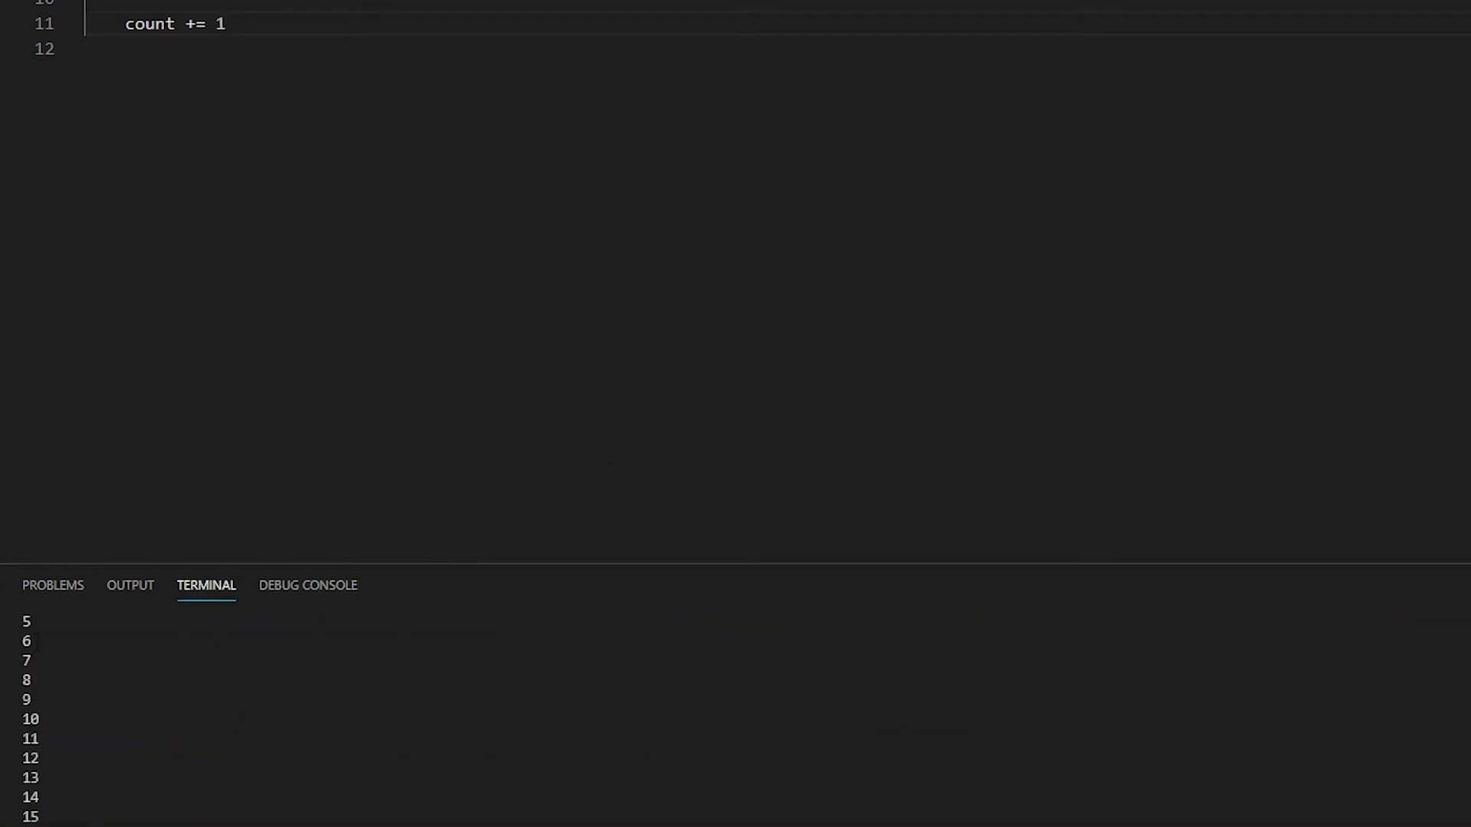